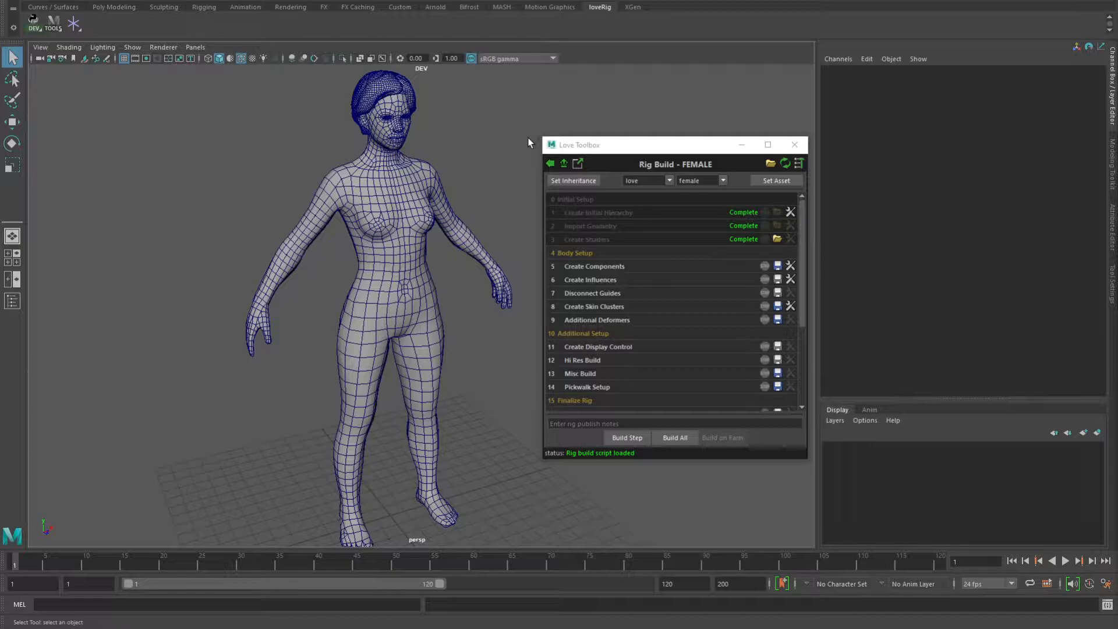
pyautogui.moveTo(472, 139)
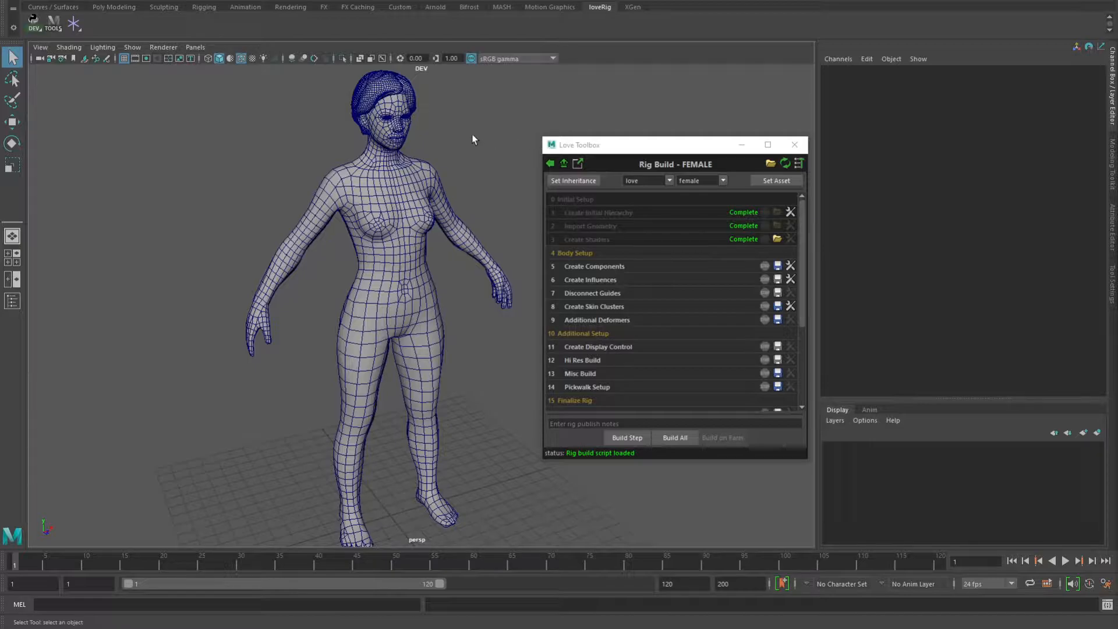
pyautogui.moveTo(499, 181)
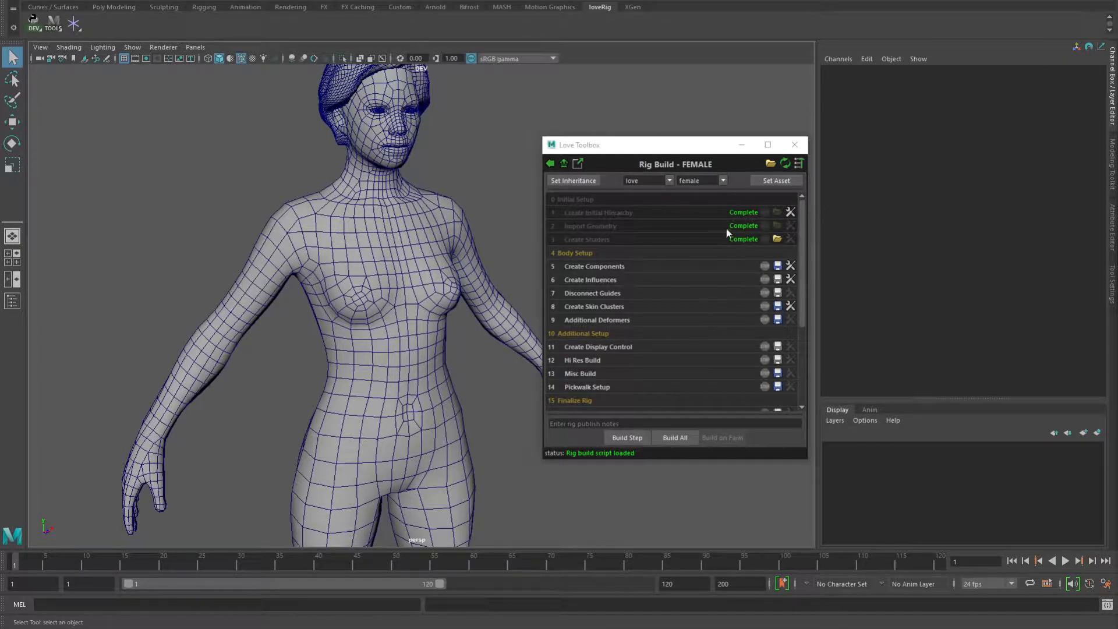
pyautogui.moveTo(692, 232)
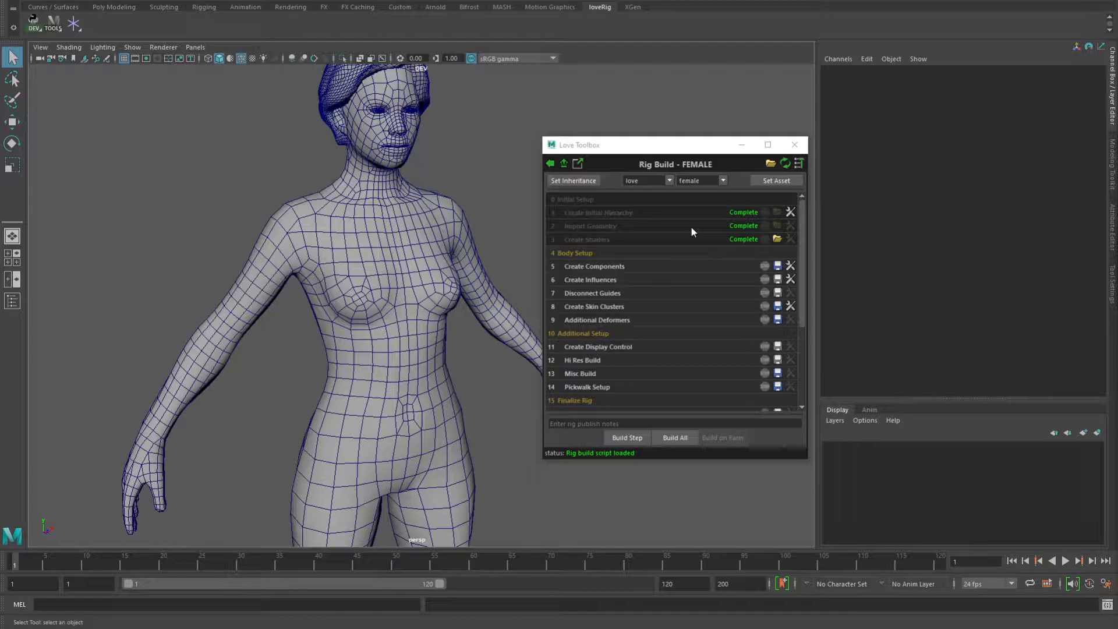
pyautogui.moveTo(701, 207)
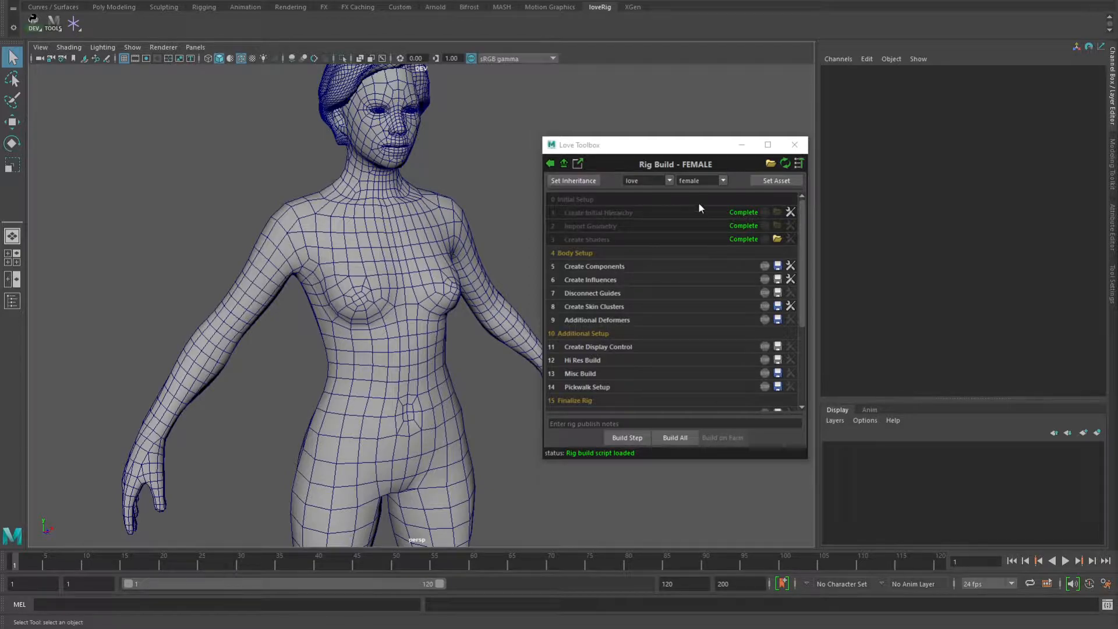
# Look over the female asset's inheritance tree, then return to the rig build steps
pyautogui.click(573, 181)
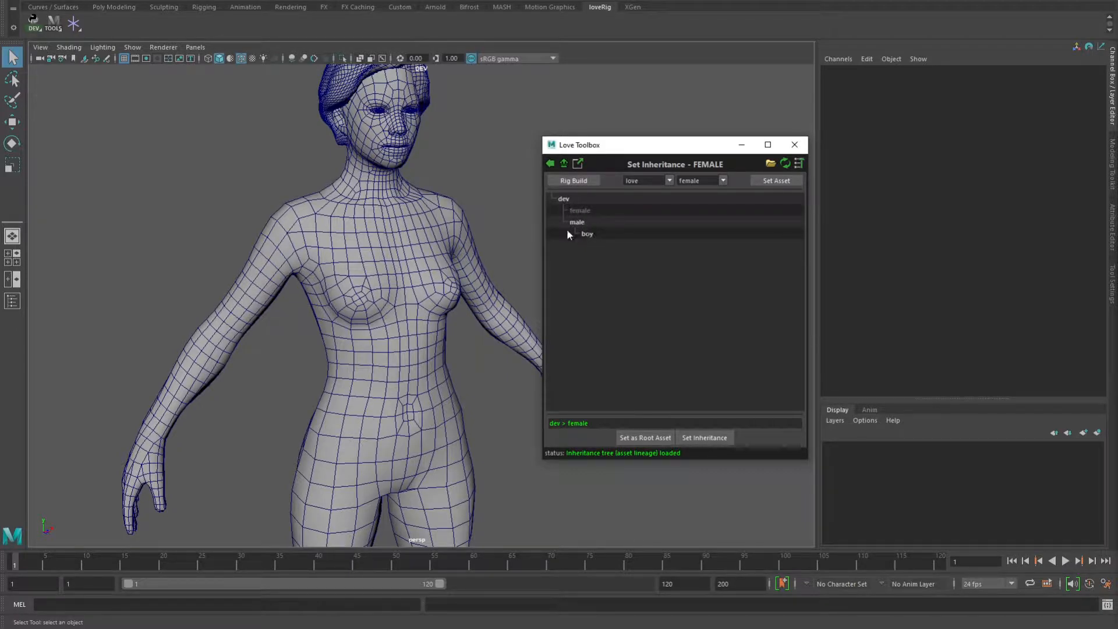
pyautogui.moveTo(604, 232)
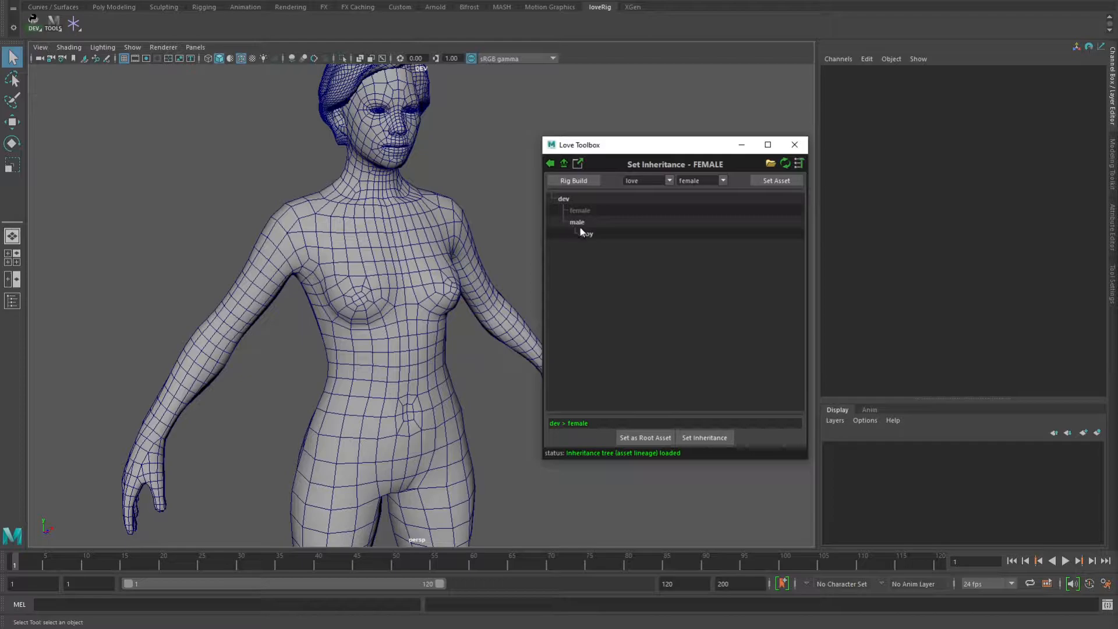
pyautogui.click(561, 222)
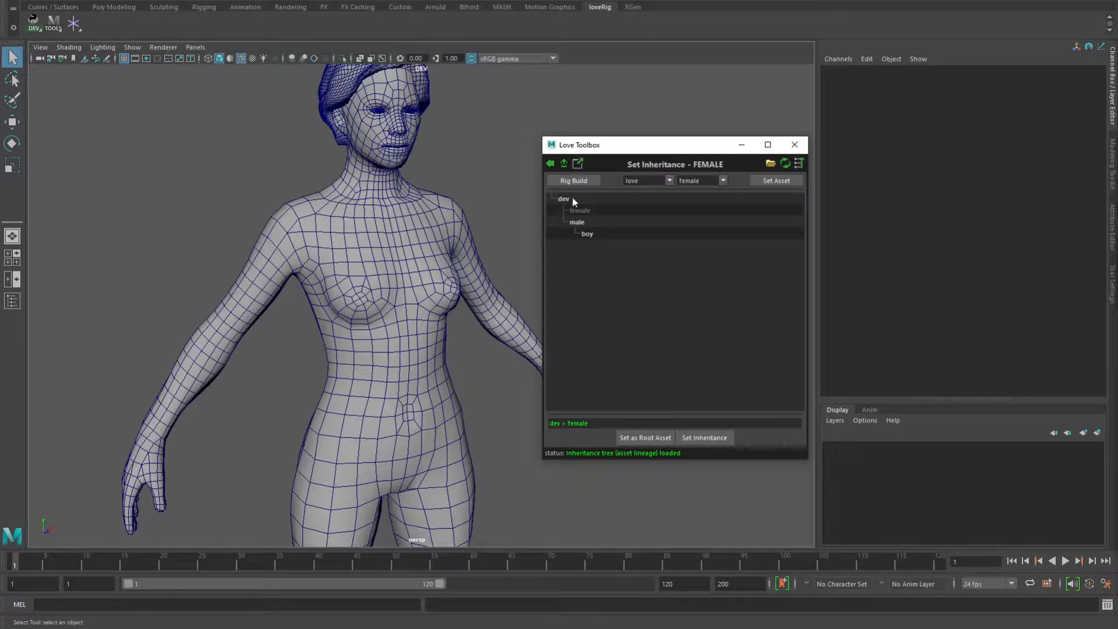
pyautogui.click(573, 180)
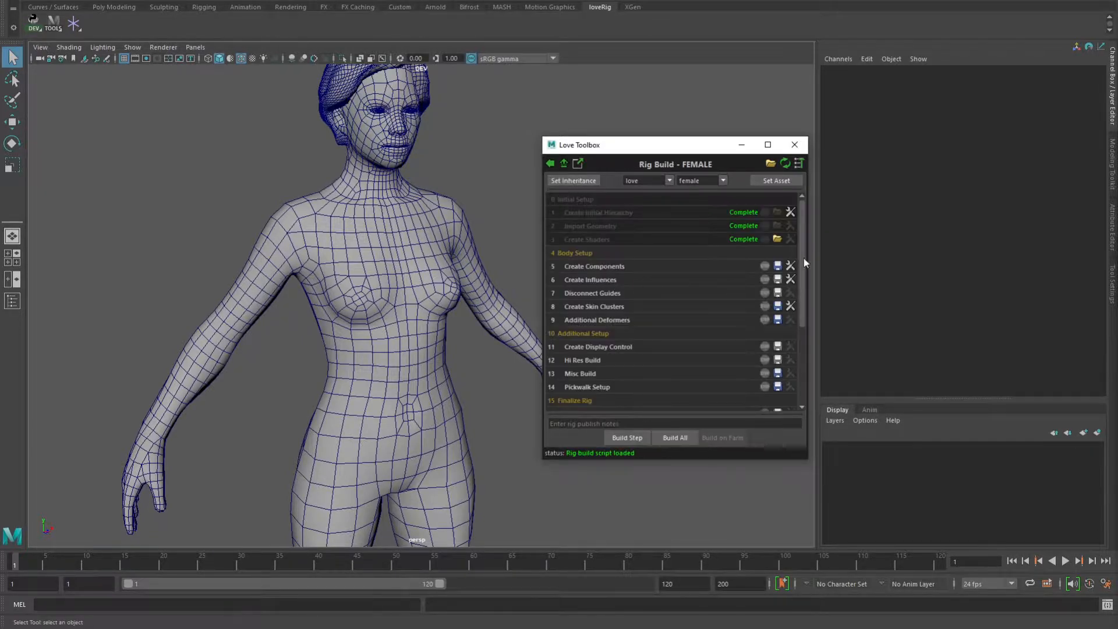
# Build the Create Components step, inspect the left elbow guide, and open the Component Manager
pyautogui.click(626, 437)
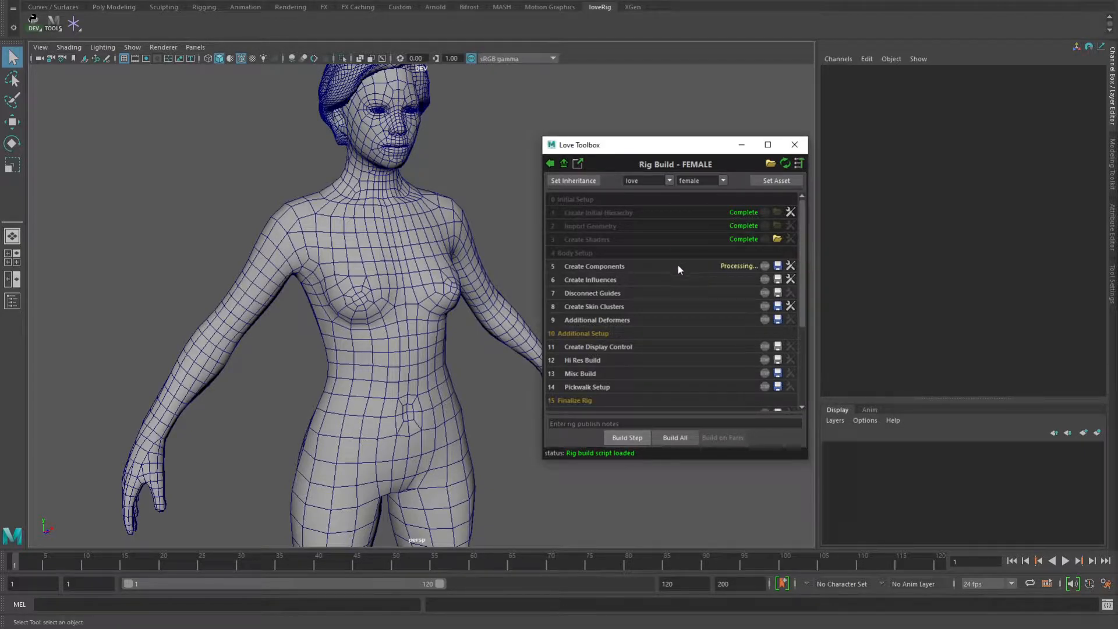
pyautogui.click(626, 437)
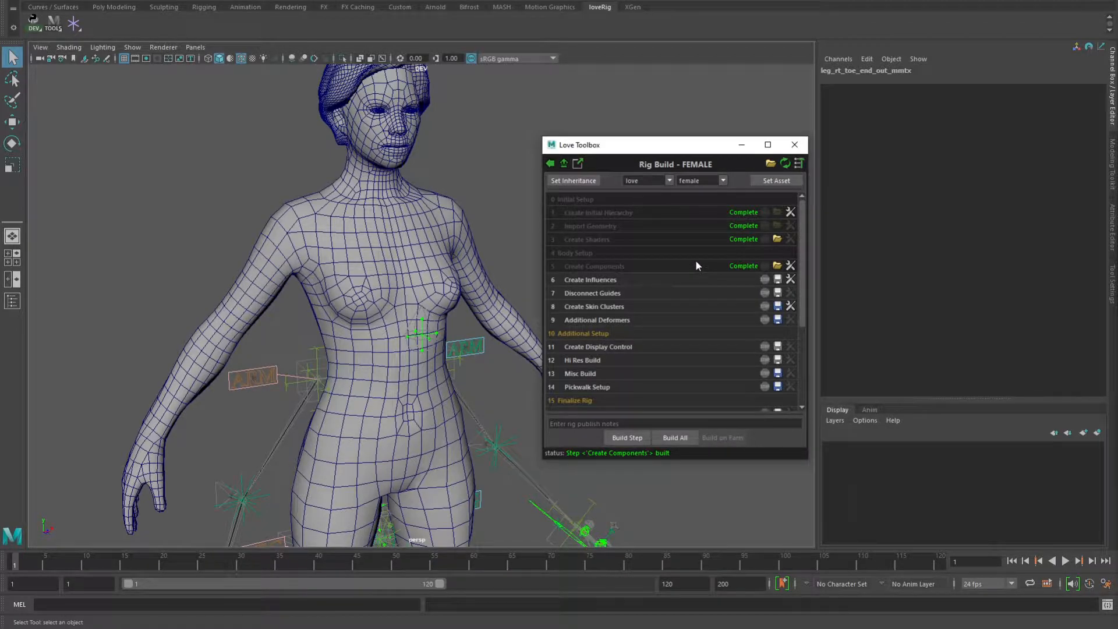
pyautogui.moveTo(683, 270)
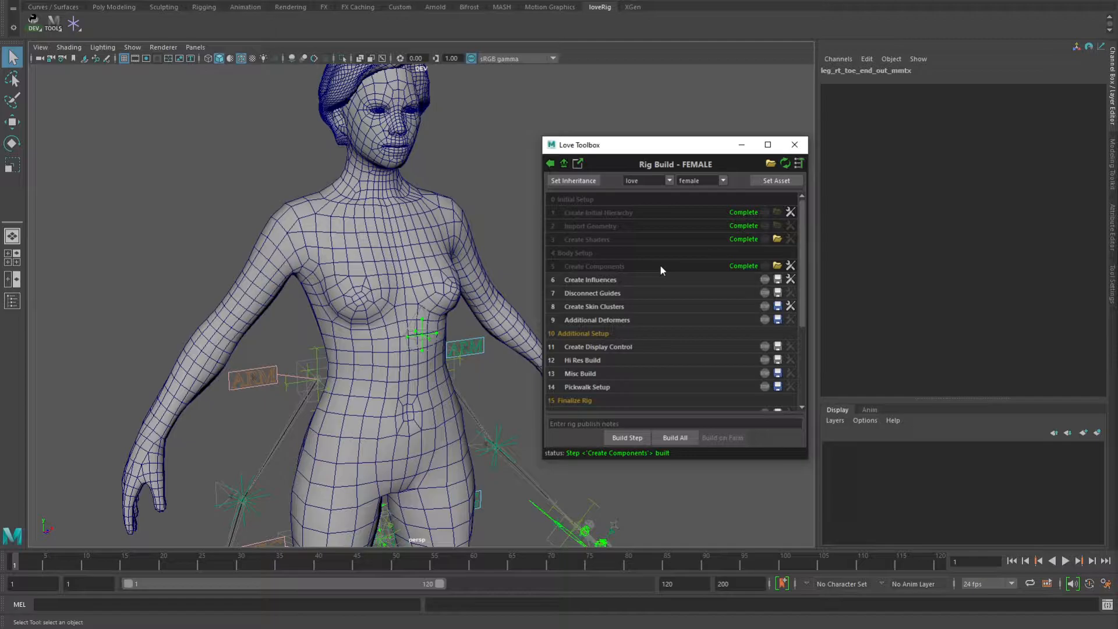
pyautogui.moveTo(672, 267)
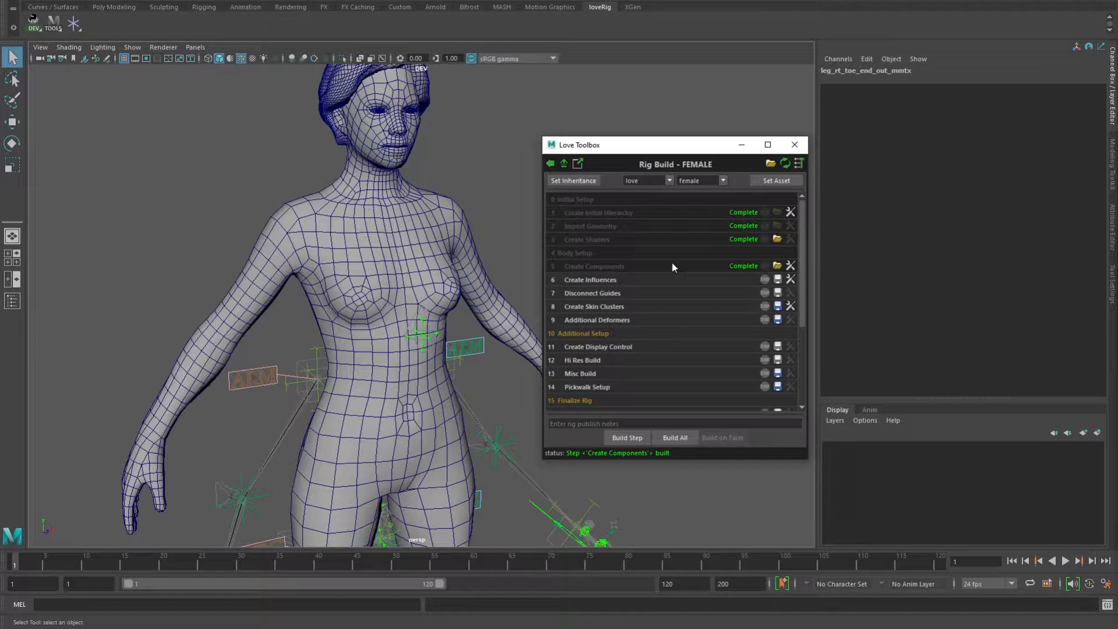
pyautogui.moveTo(674, 248)
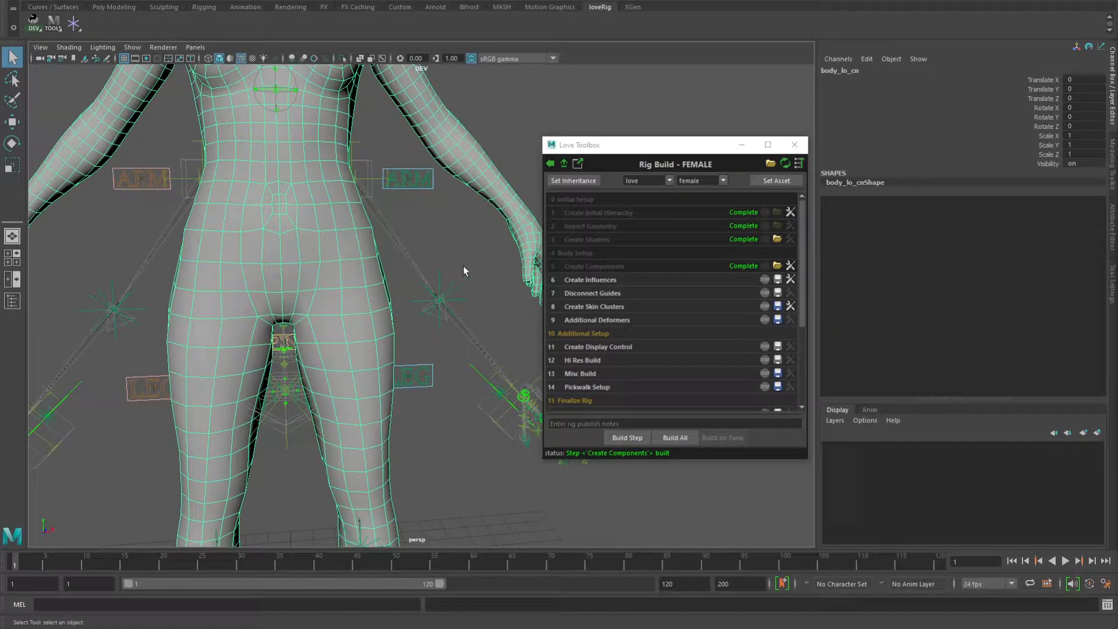
pyautogui.click(439, 299)
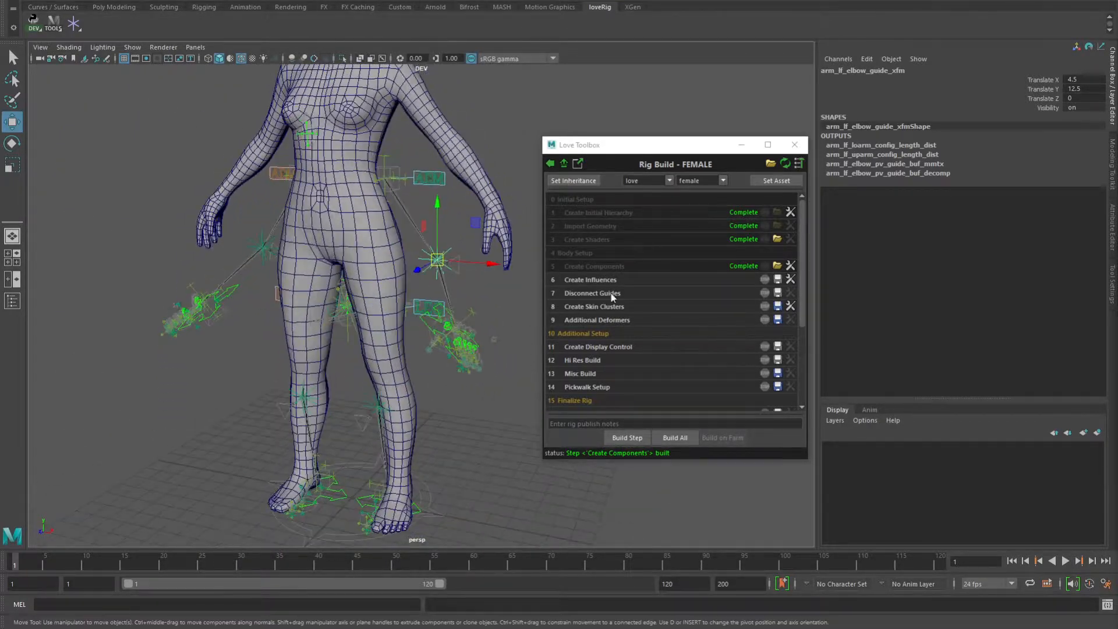
pyautogui.click(798, 162)
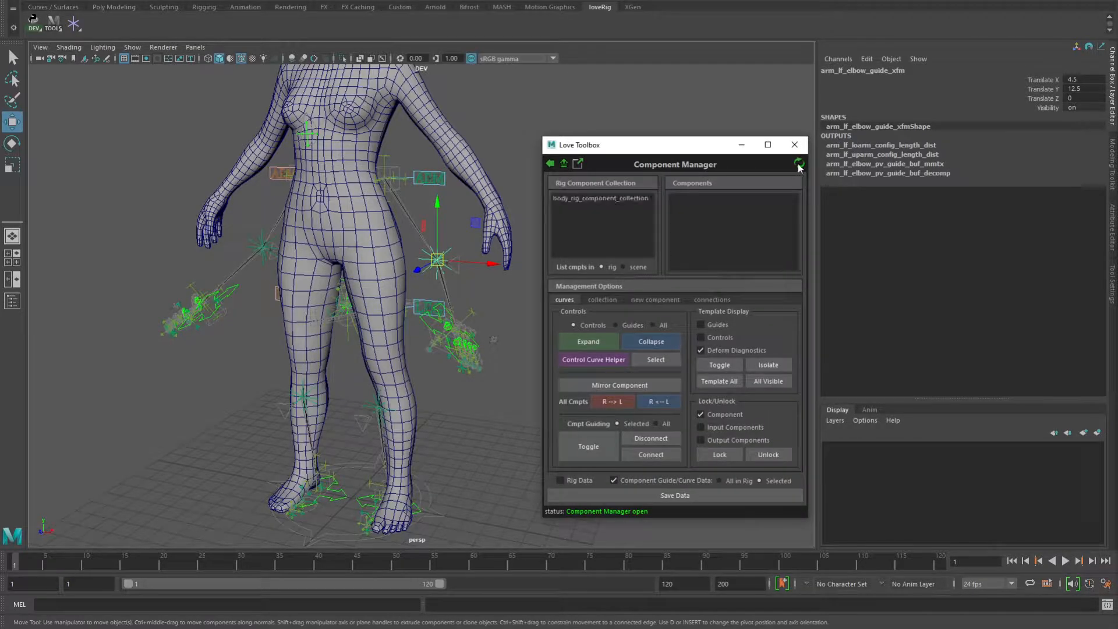
# Refresh the list to show arms, fingers, legs, master, neck and spine, and template Controls
pyautogui.click(602, 198)
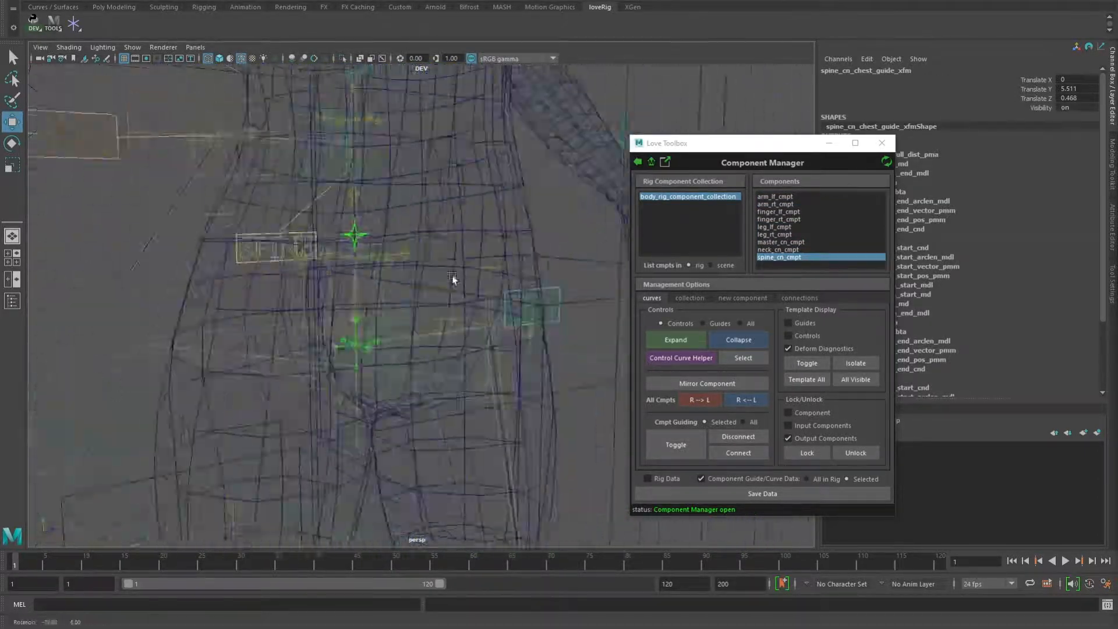
pyautogui.click(780, 242)
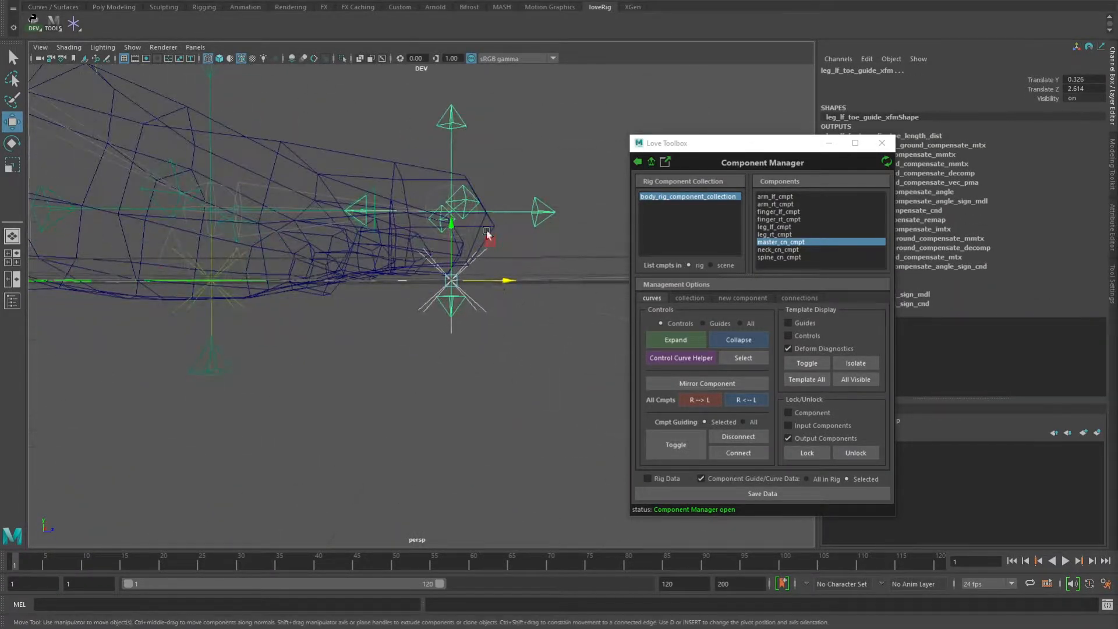
pyautogui.click(806, 362)
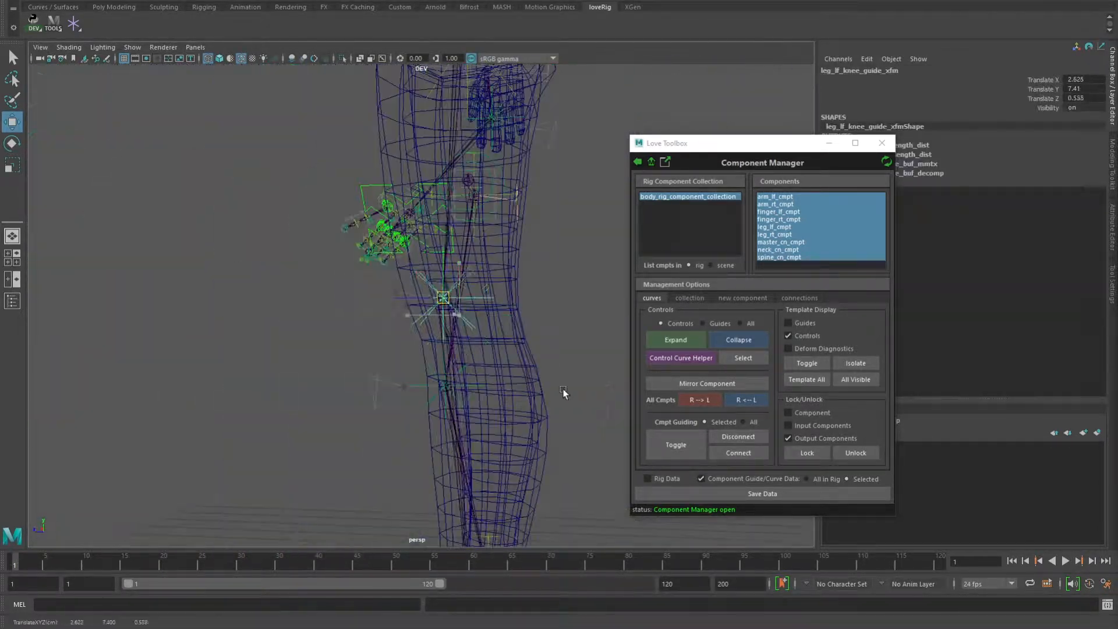
pyautogui.click(775, 226)
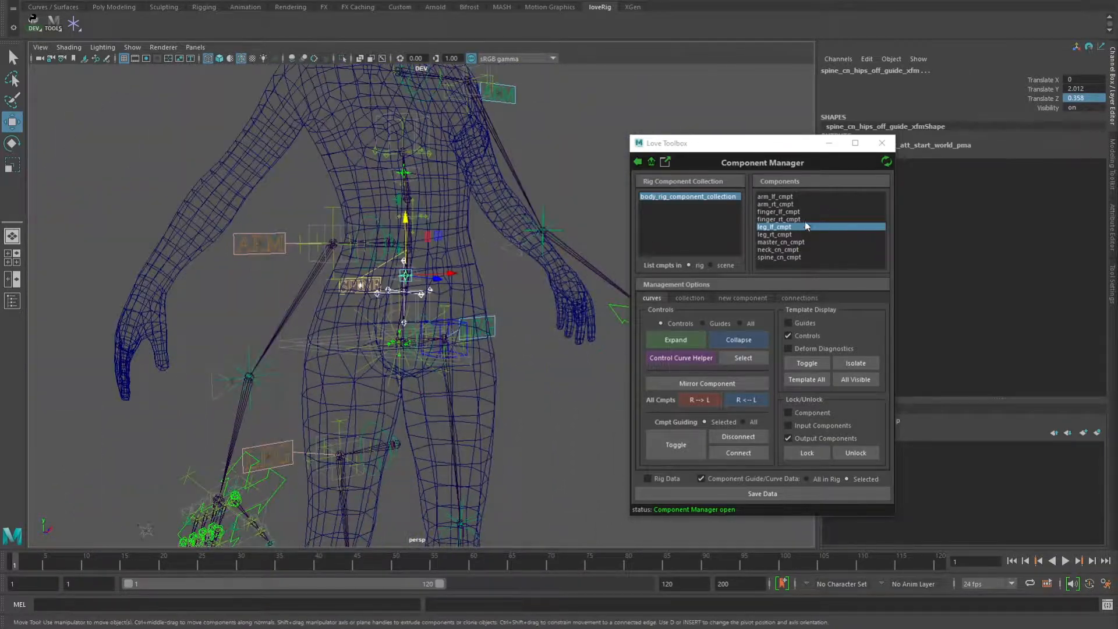
# Select arm_lf_cmpt and template its Guides instead of its Controls
pyautogui.click(778, 257)
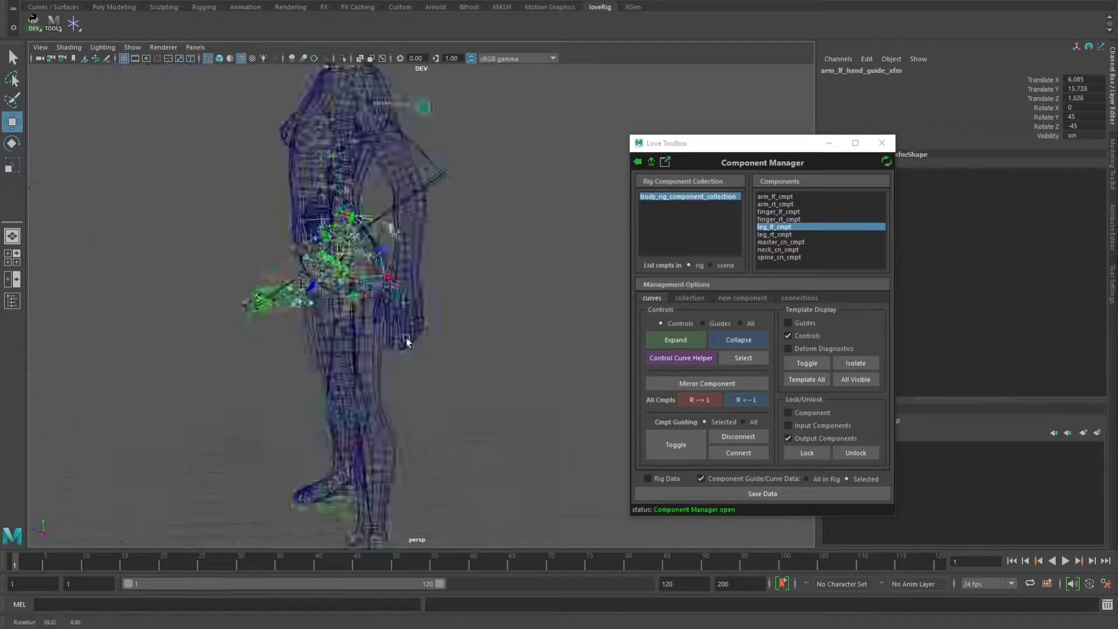
pyautogui.click(778, 212)
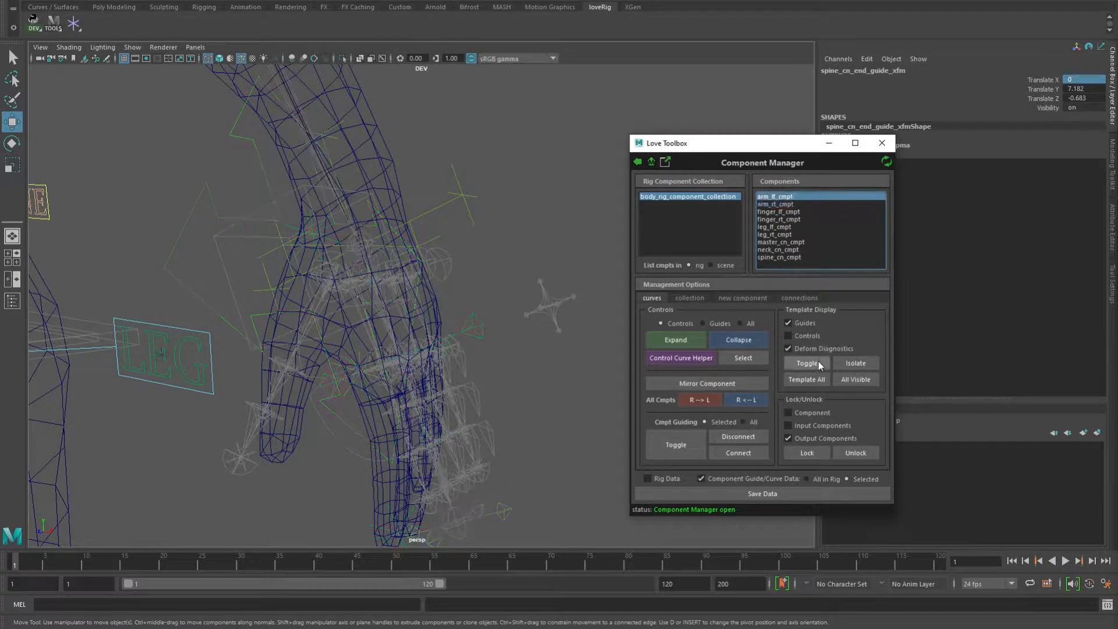
# Toggle the arm guide templating and drag the ring finger base guide into place on the hand
pyautogui.click(778, 212)
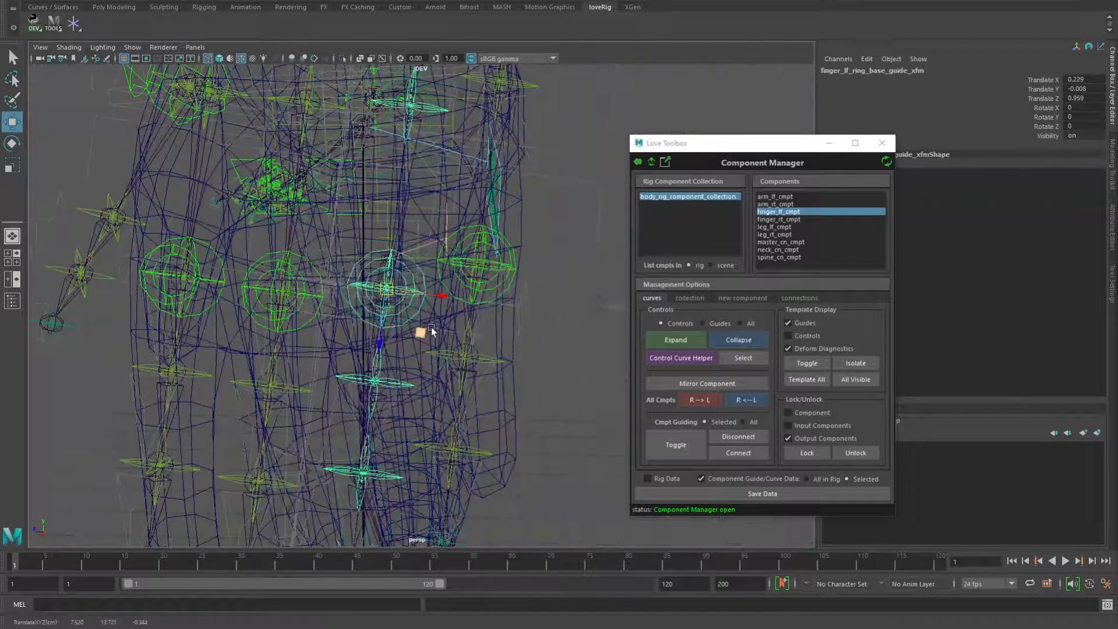
pyautogui.moveTo(285, 285); pyautogui.dragTo(357, 271)
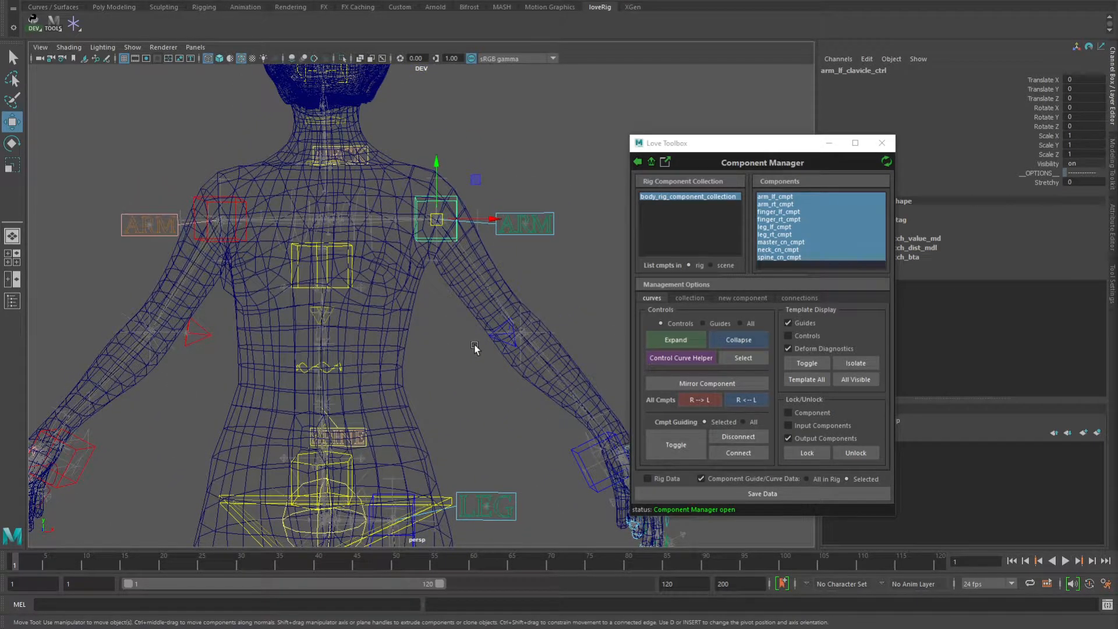
# Open the Control Curve Helper from the Component Manager, listing 312 curves from the left clavicle control
pyautogui.click(681, 358)
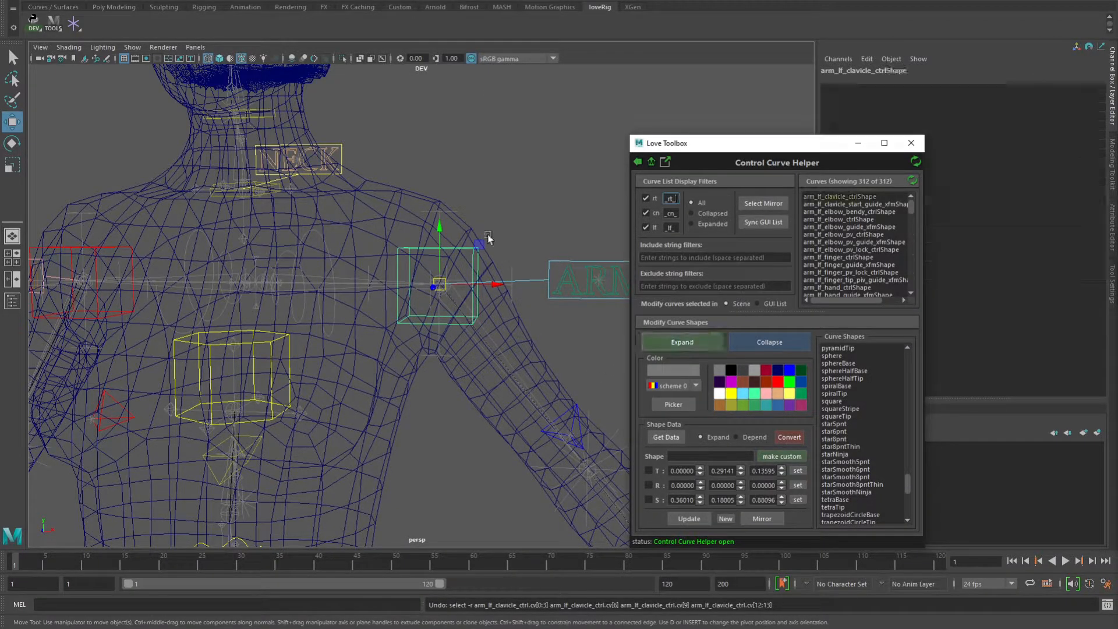
# Launch the Love Toolbox Control Curve Helper window from the loveRig shelf
pyautogui.click(849, 197)
pyautogui.write('45')
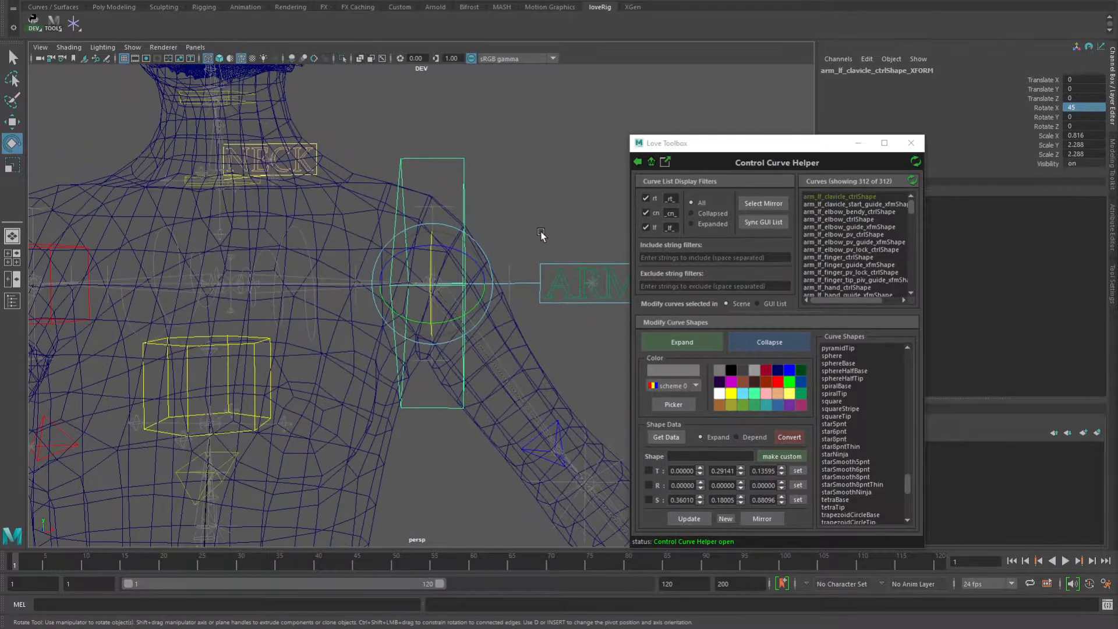
# With leg_lf_hip selected, switch the viewport to smooth shaded display
pyautogui.click(502, 150)
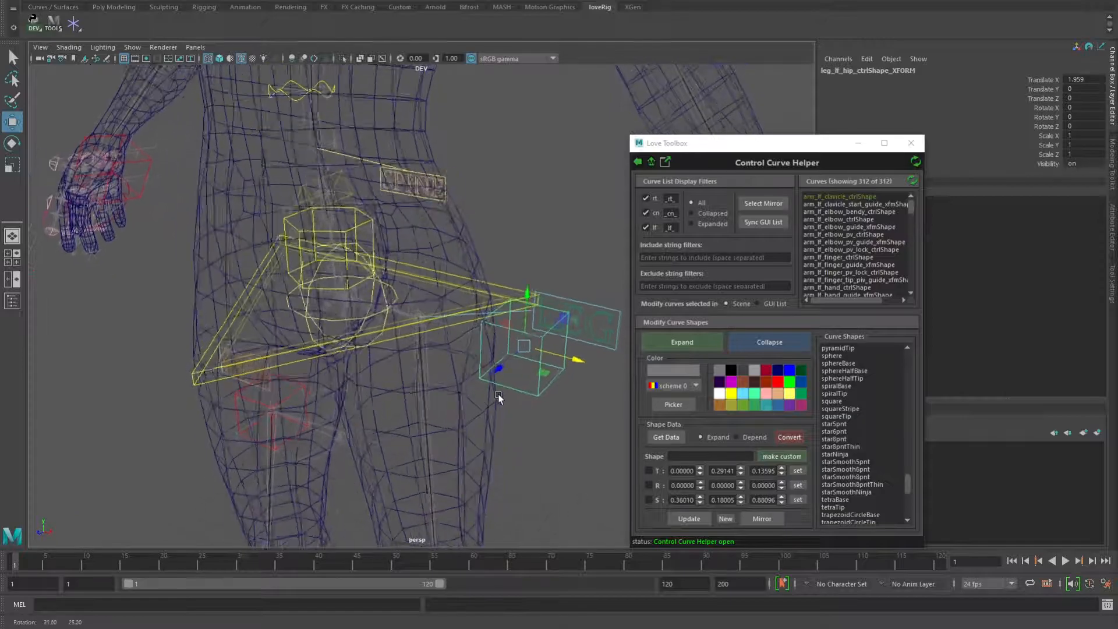
pyautogui.press('5')
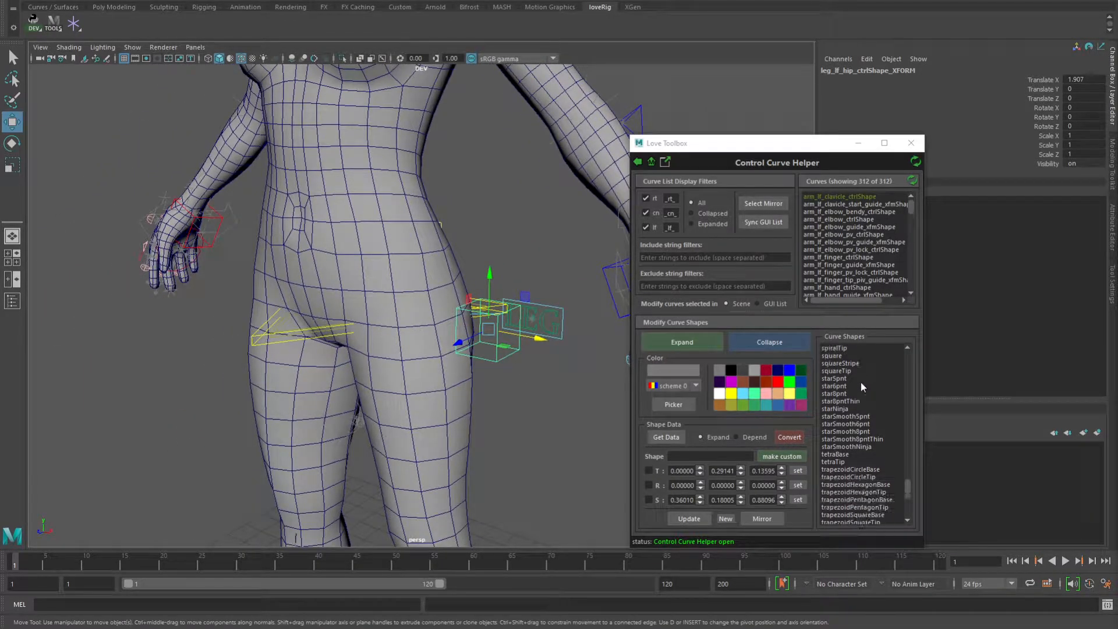
# Give the left hip control the 'octa' shape, scale it to about 0.655, and return to wireframe
pyautogui.scroll(-3)
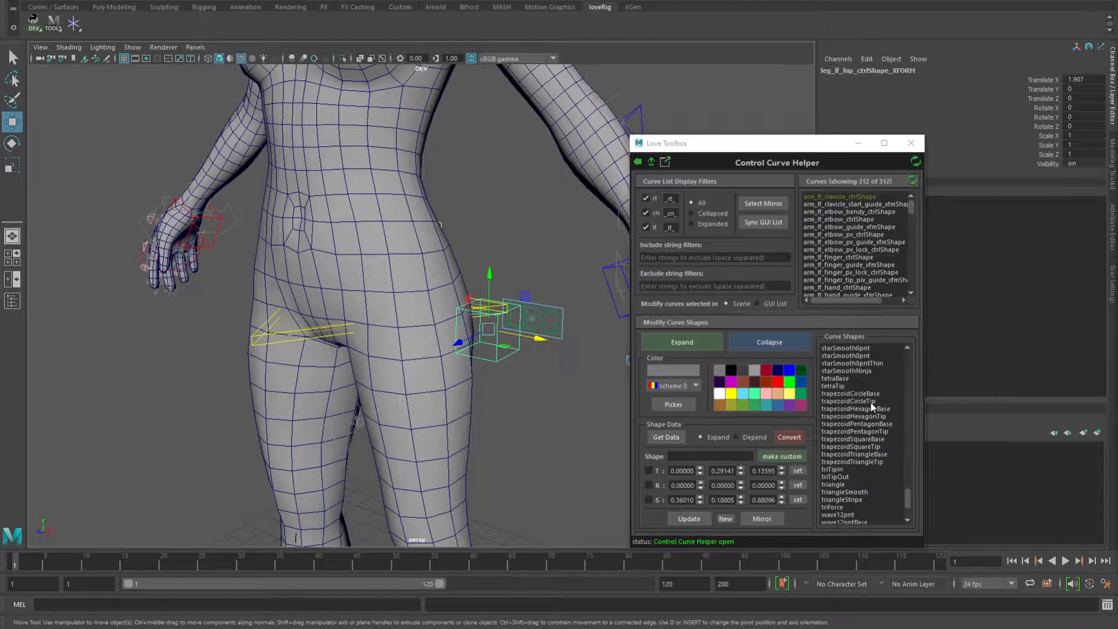
pyautogui.scroll(3)
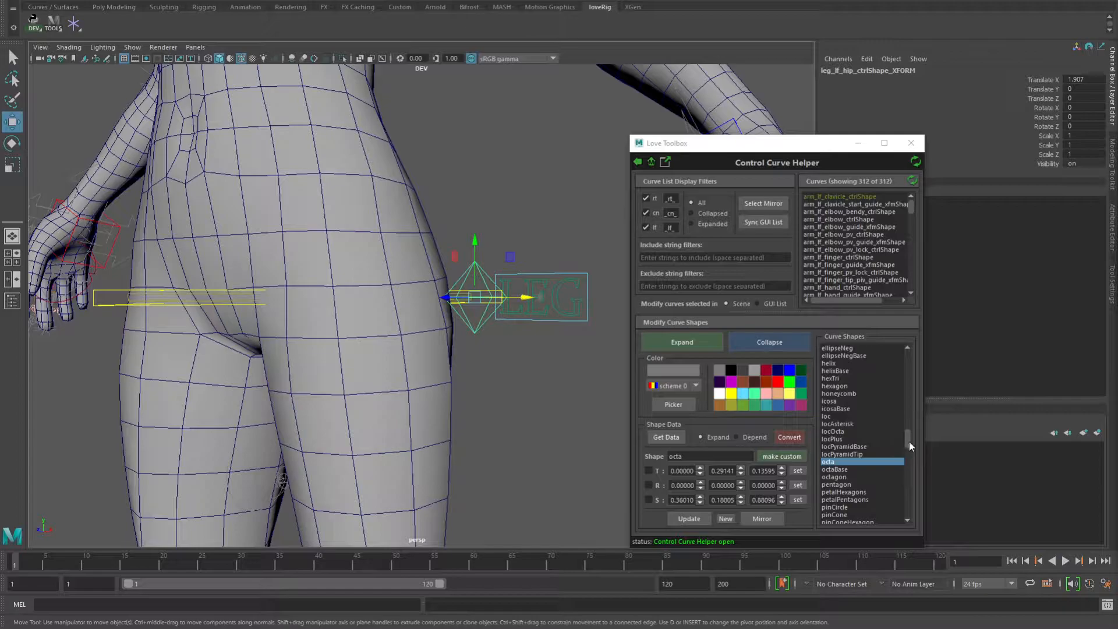
pyautogui.scroll(-3)
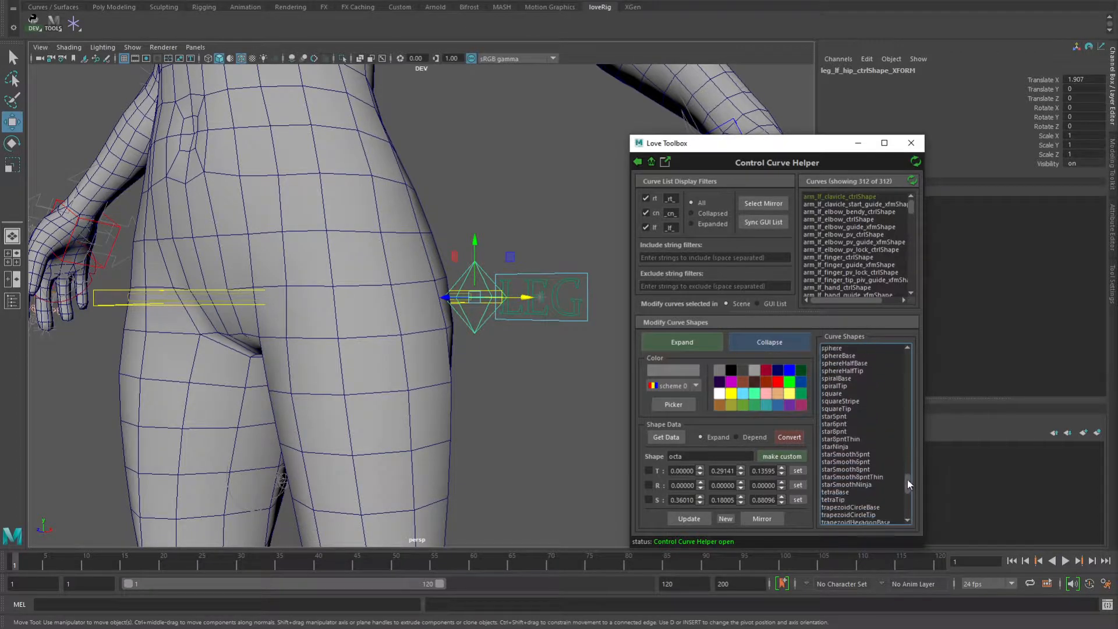
pyautogui.moveTo(838, 394)
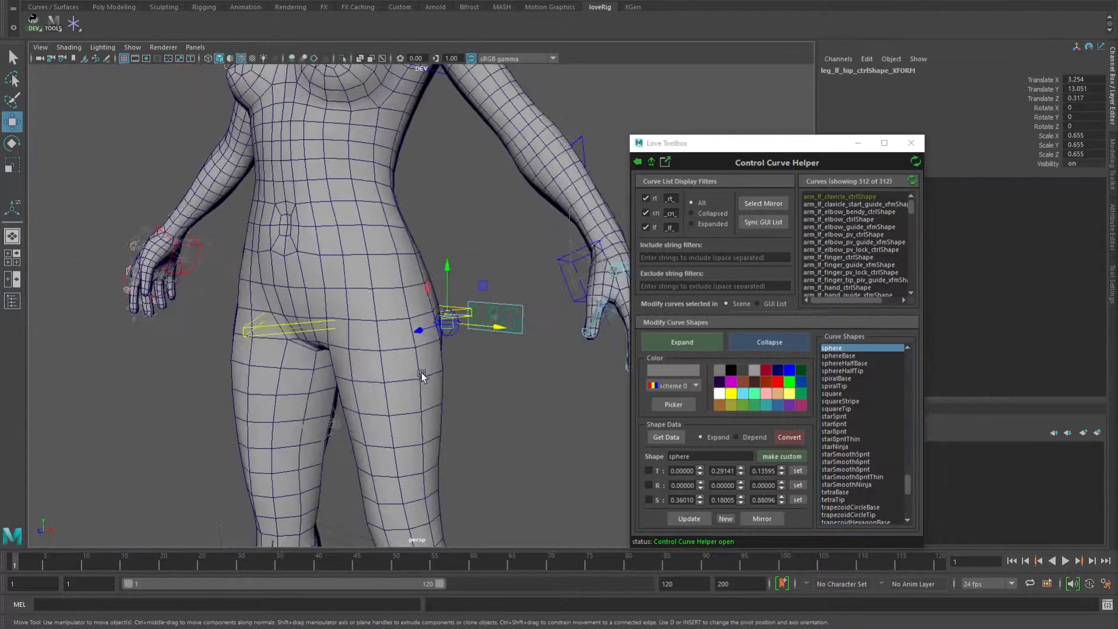
pyautogui.press('4')
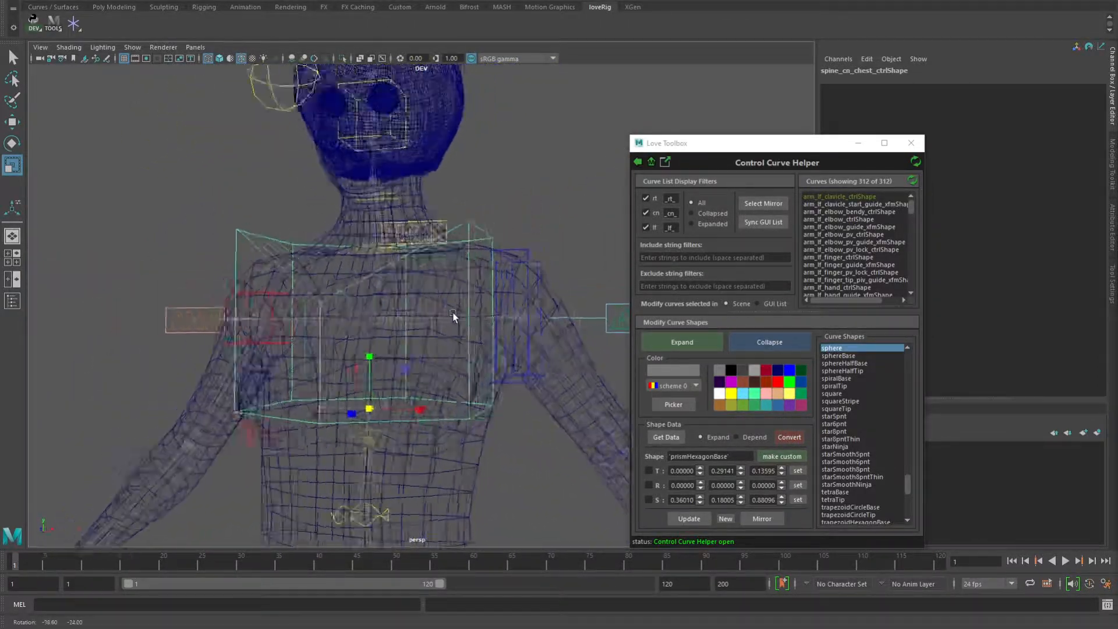
# Apply prismHexagonBase to spine_cn_chest_ctrl and drag its CVs around the chest and shoulders
pyautogui.press('5')
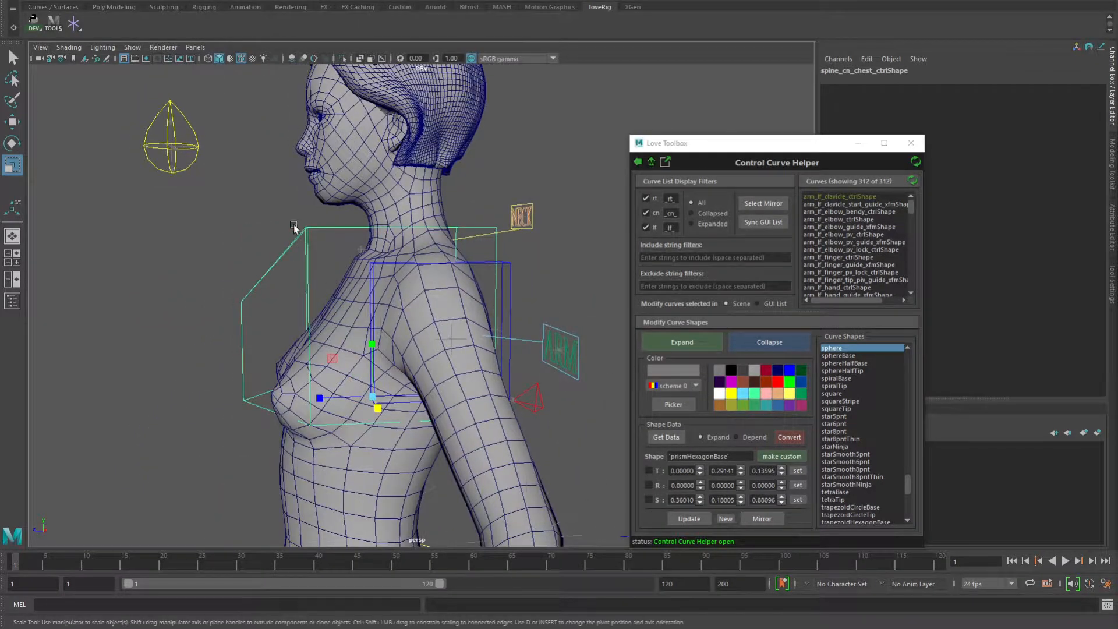
pyautogui.click(781, 457)
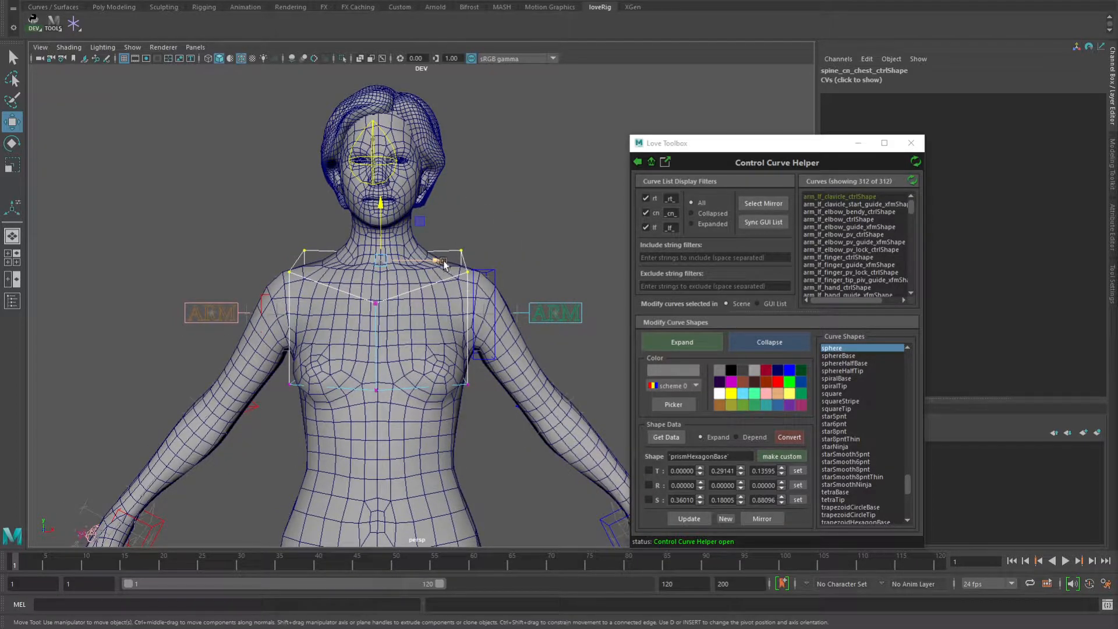
pyautogui.moveTo(428, 285); pyautogui.dragTo(286, 321)
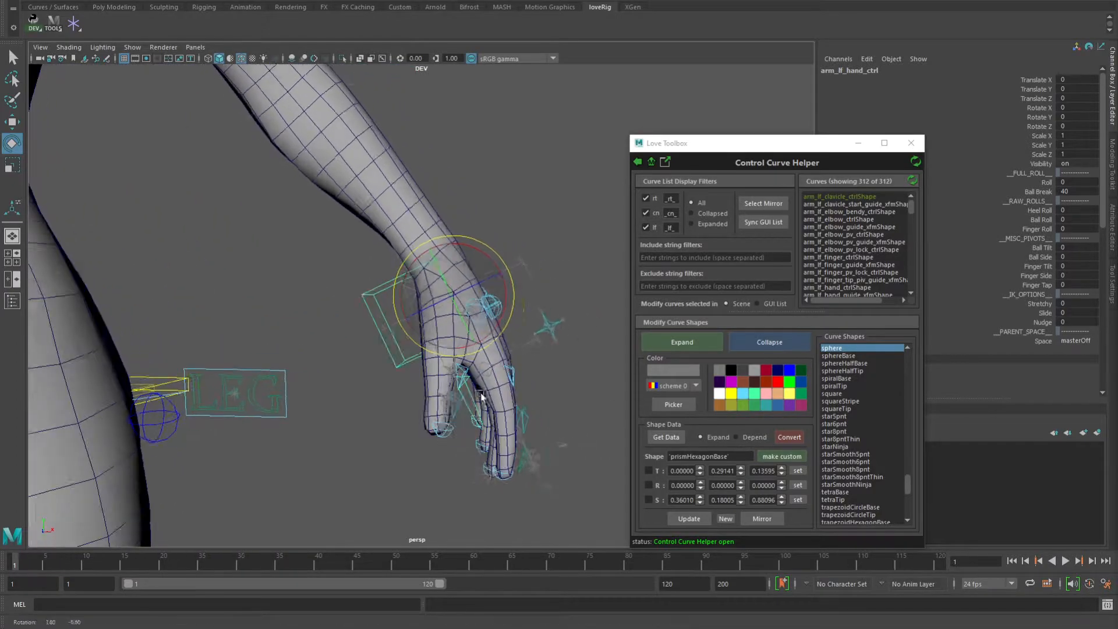
# Switch to wireframe to see the left hand's finger controls through the mesh
pyautogui.press('4')
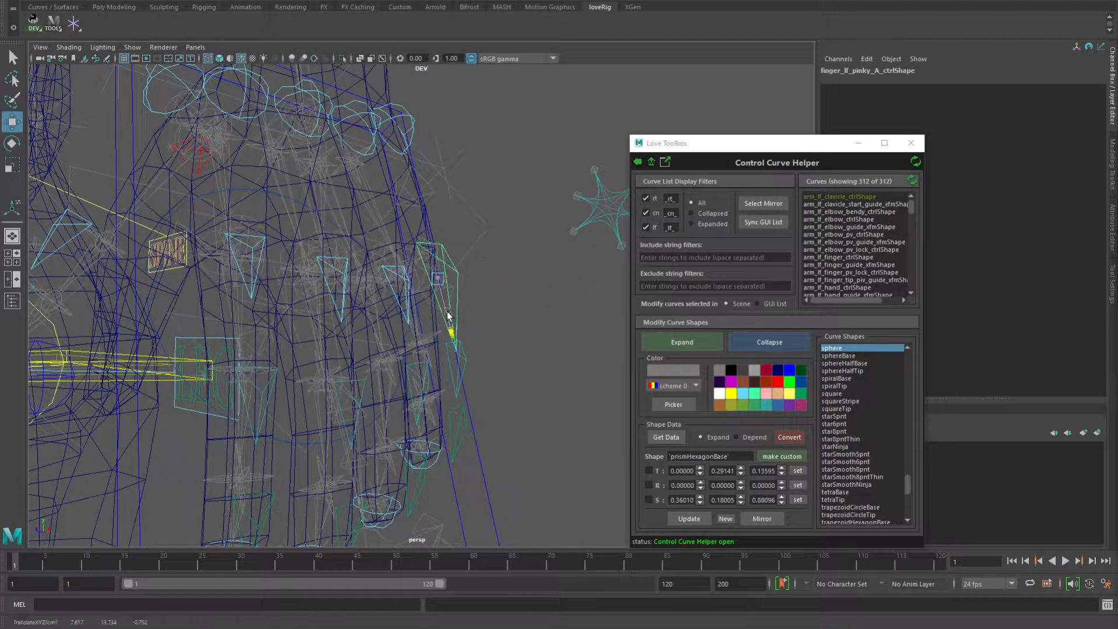
# Return to shaded view and expand the left ring finger control's shape transform
pyautogui.press('5')
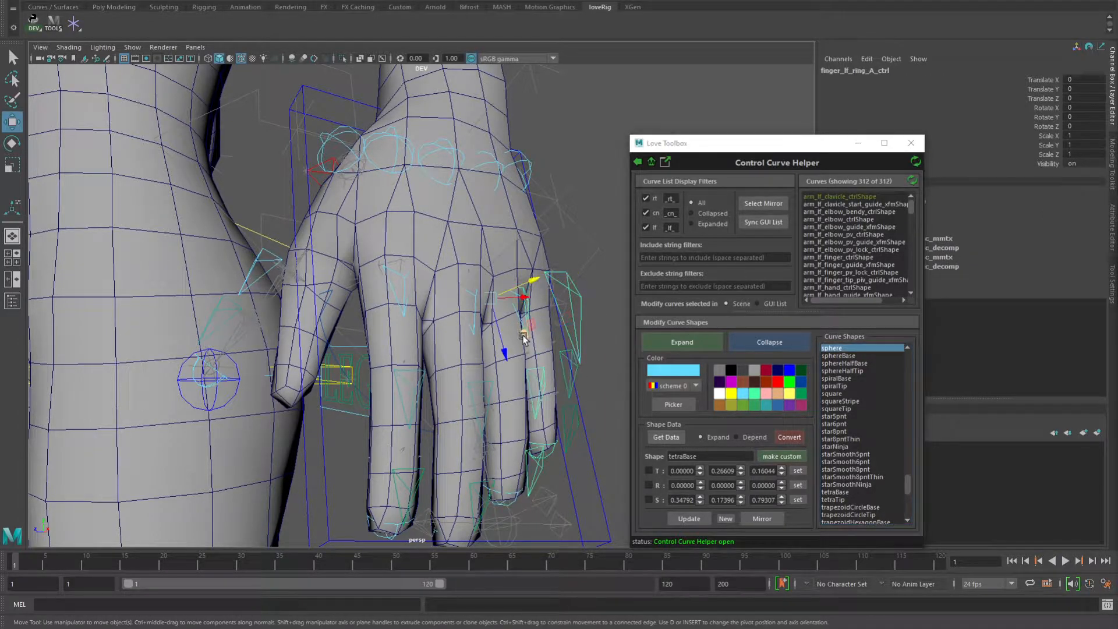
pyautogui.click(400, 315)
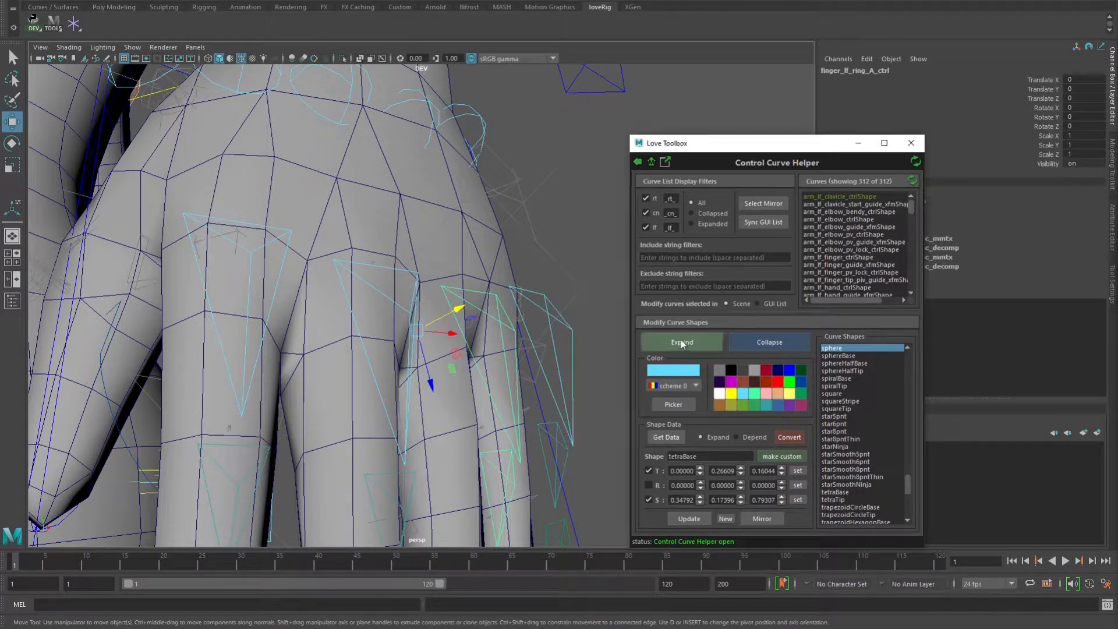
pyautogui.click(681, 342)
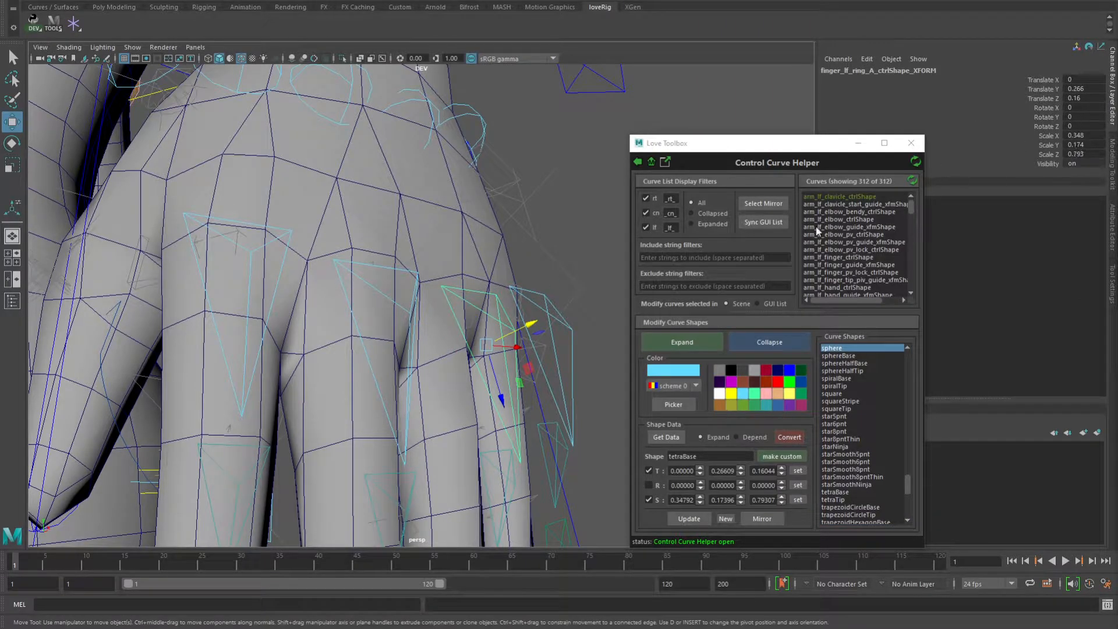
pyautogui.moveTo(1055, 100)
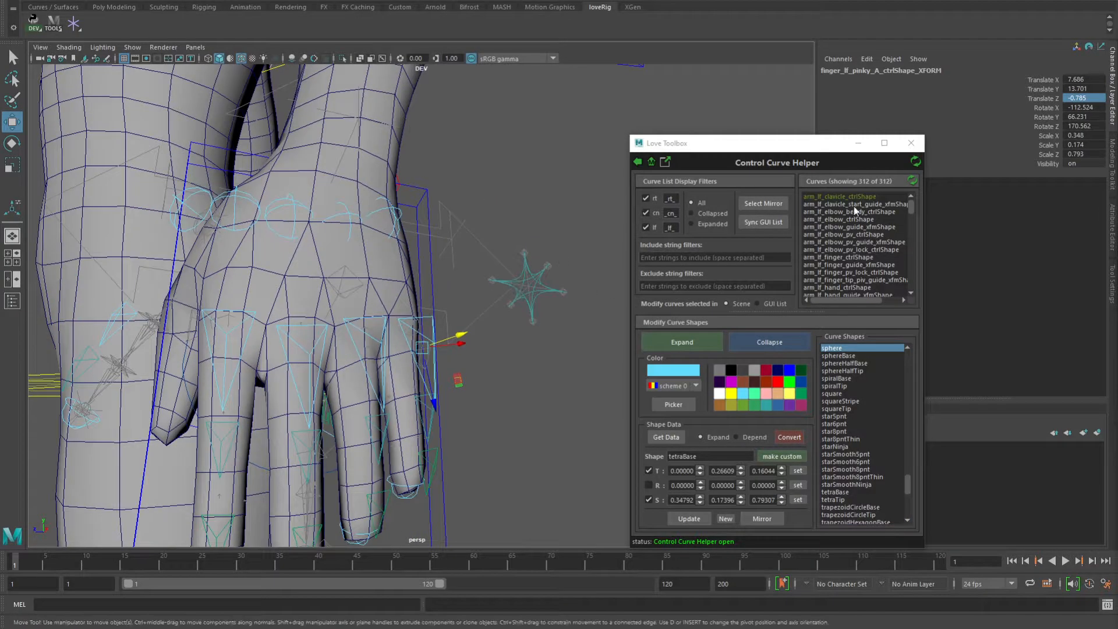
pyautogui.scroll(-3)
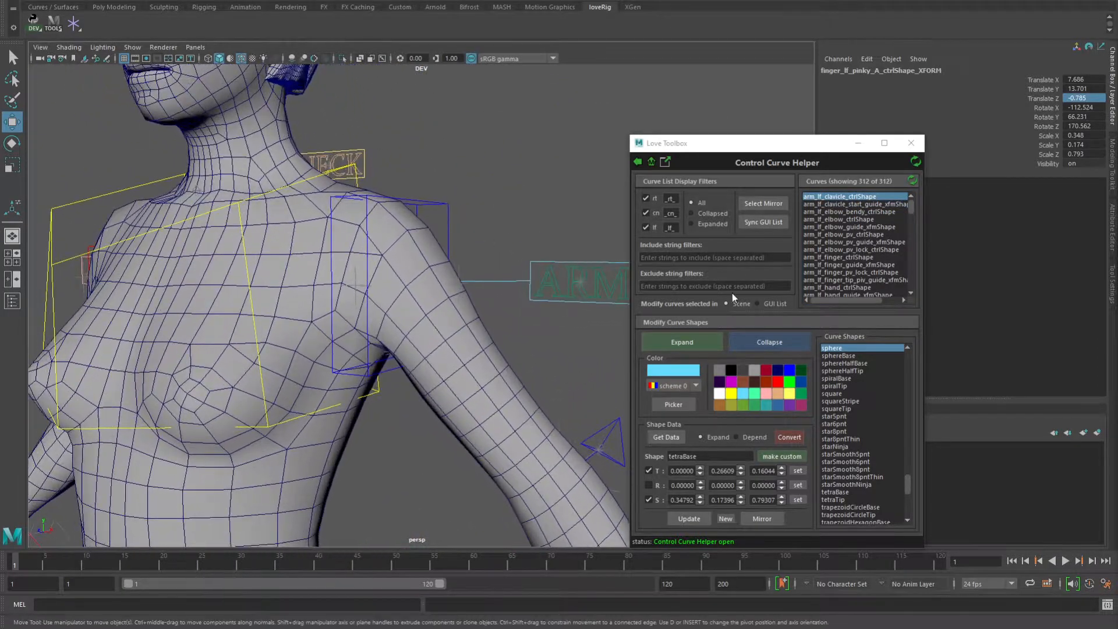
pyautogui.scroll(-3)
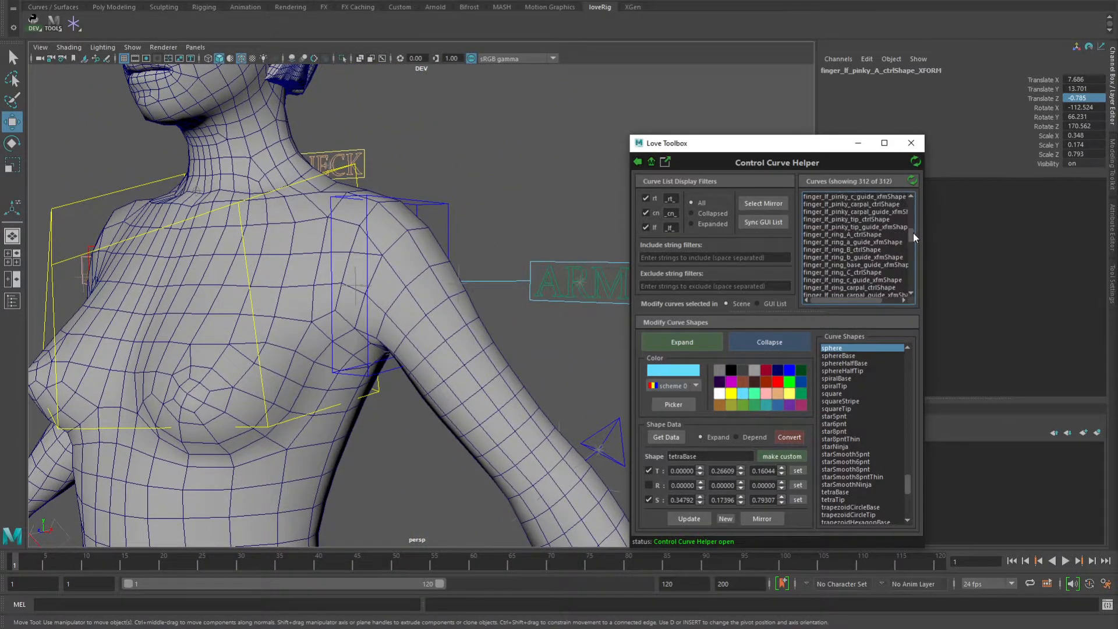
pyautogui.scroll(-3)
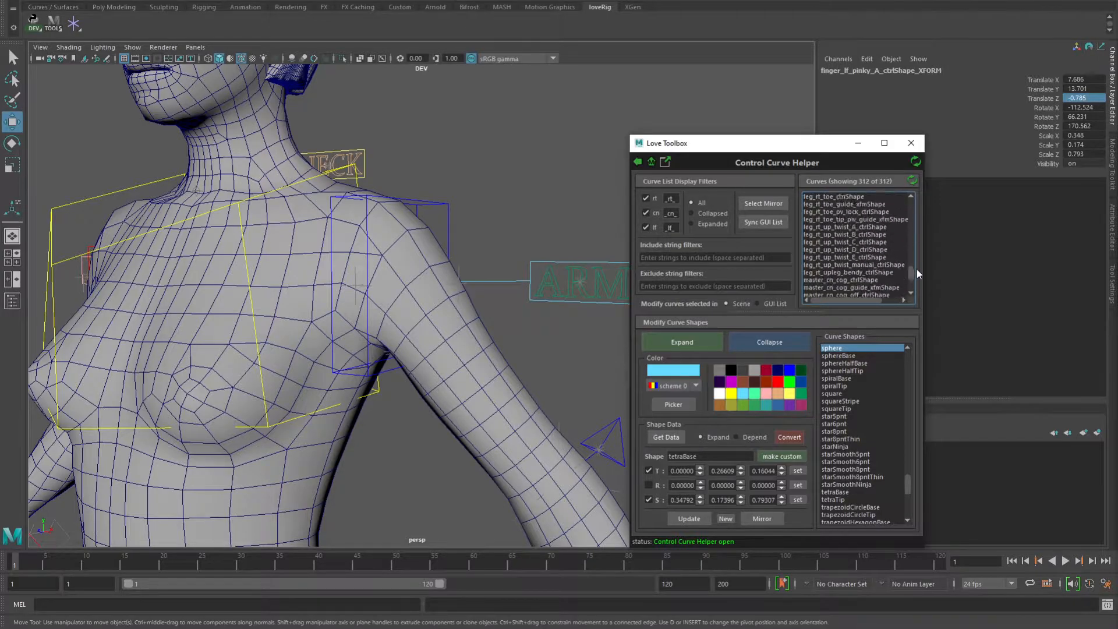
pyautogui.scroll(3)
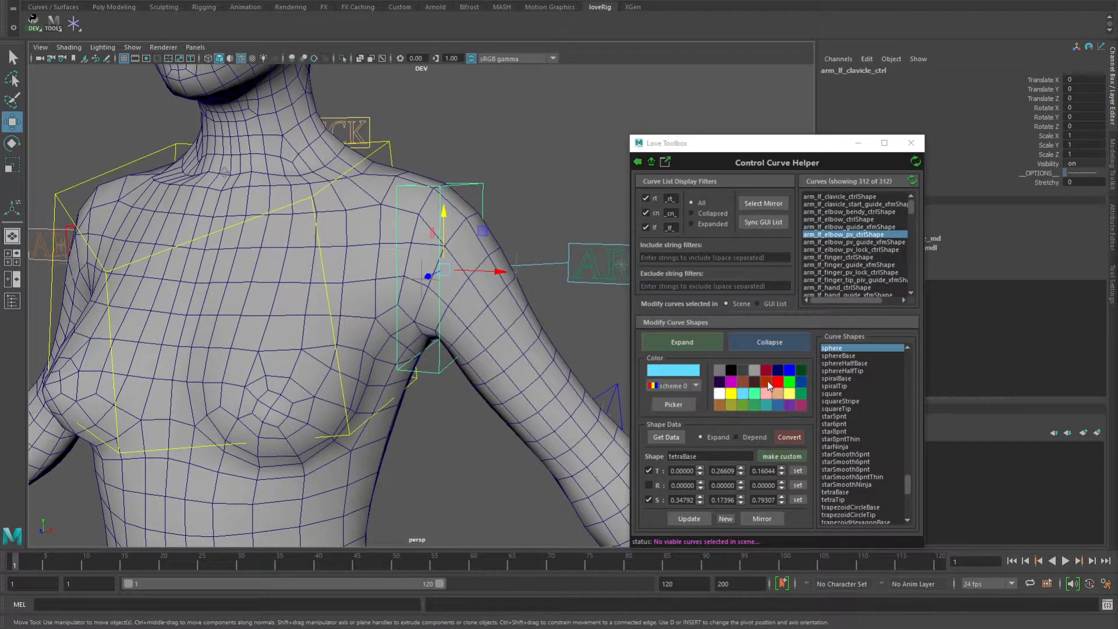
# Try green for the clavicle control, then settle on magenta as the chosen colour
pyautogui.click(756, 382)
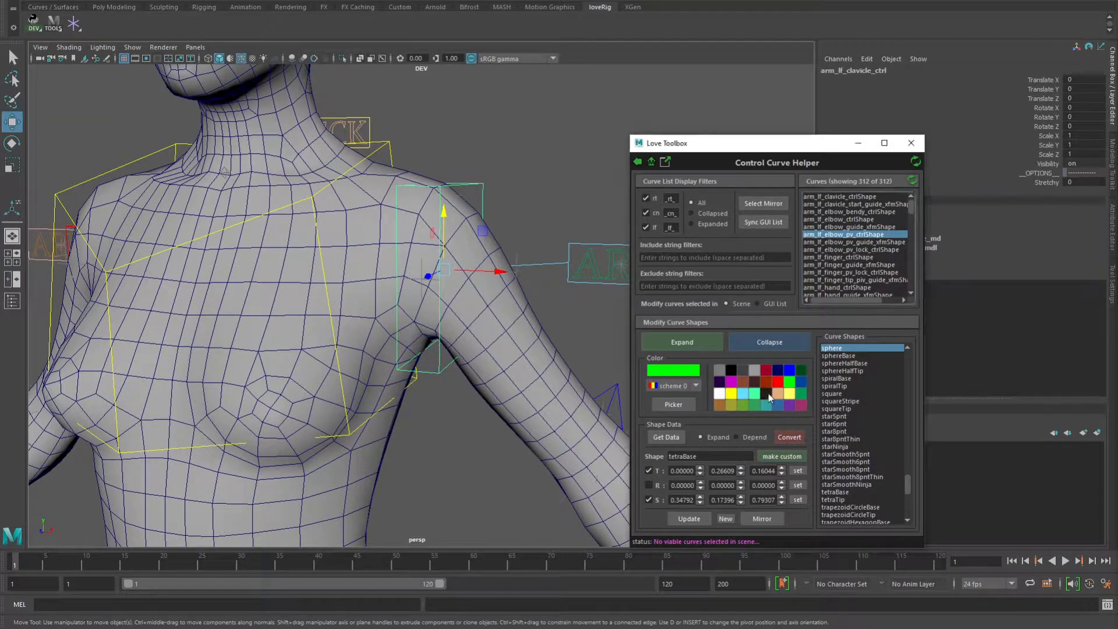
pyautogui.click(769, 398)
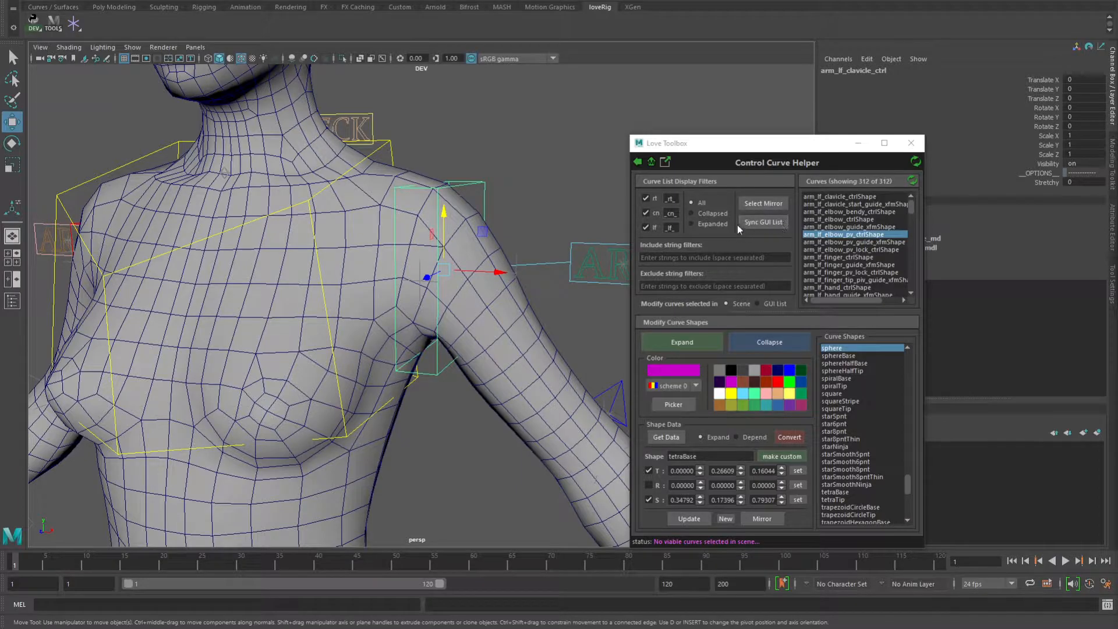
# Recolour the clavicle via the GUI List, ending on dark red, and filter curves by 'clavicle'
pyautogui.click(853, 196)
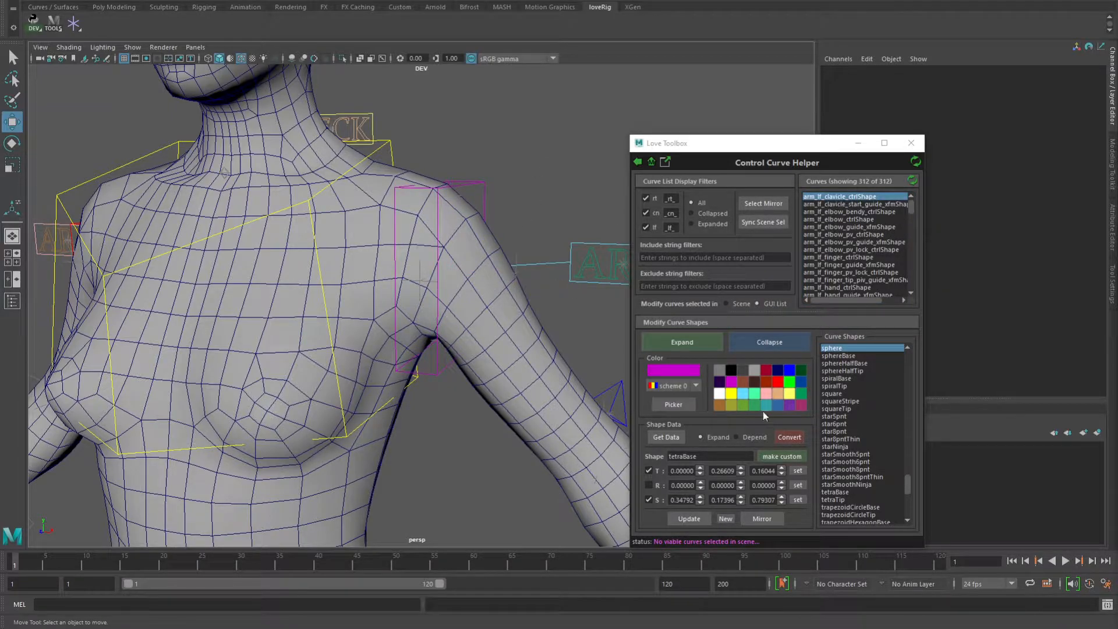
pyautogui.click(730, 400)
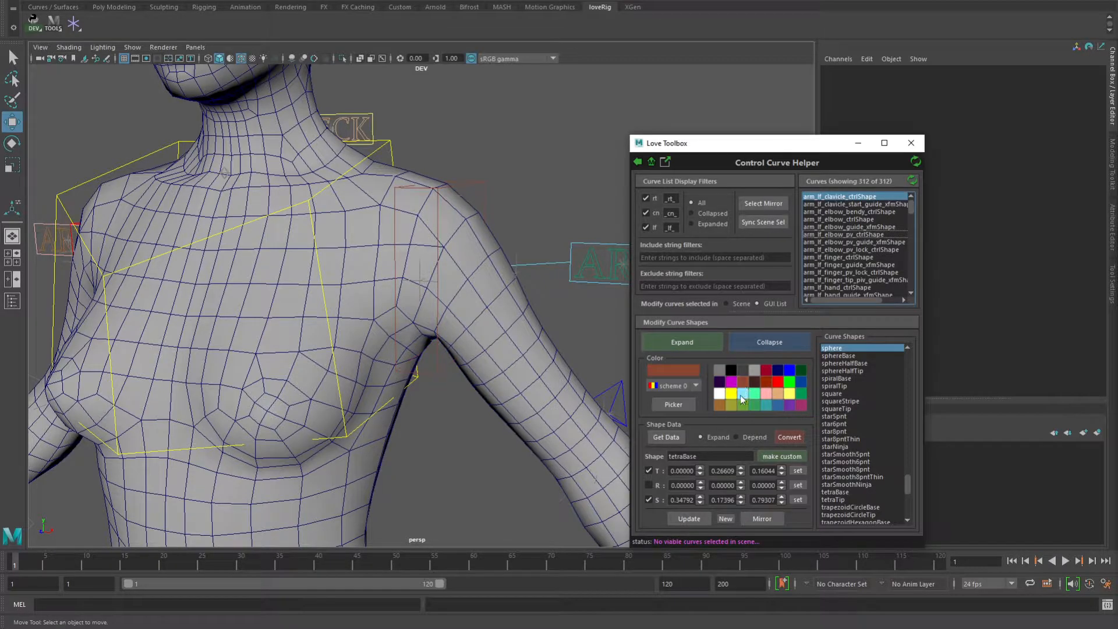
pyautogui.click(767, 406)
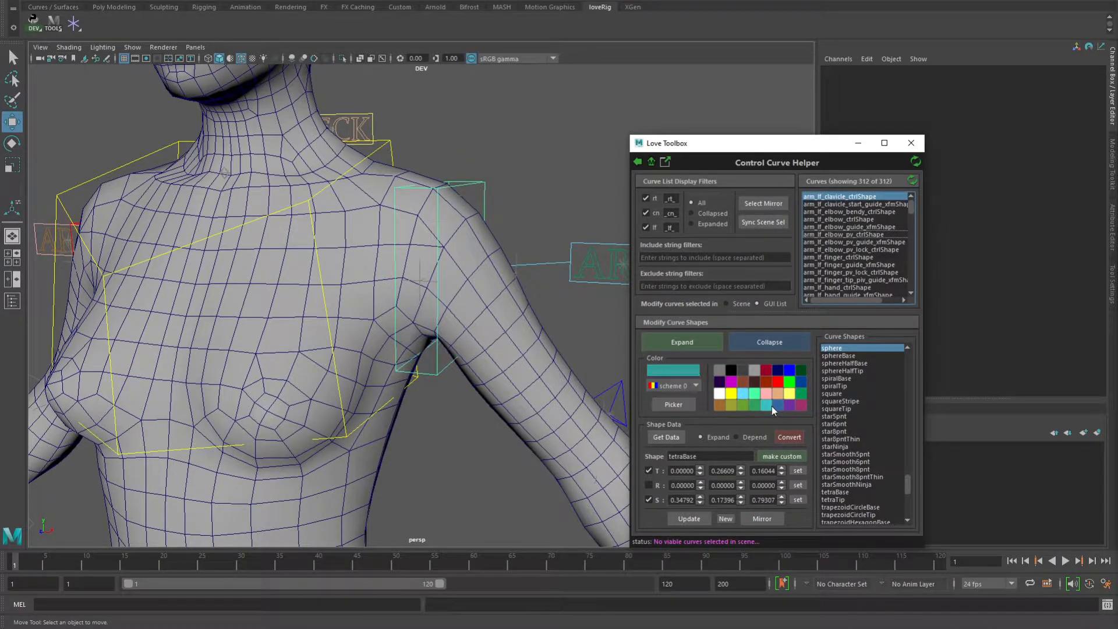
pyautogui.click(733, 381)
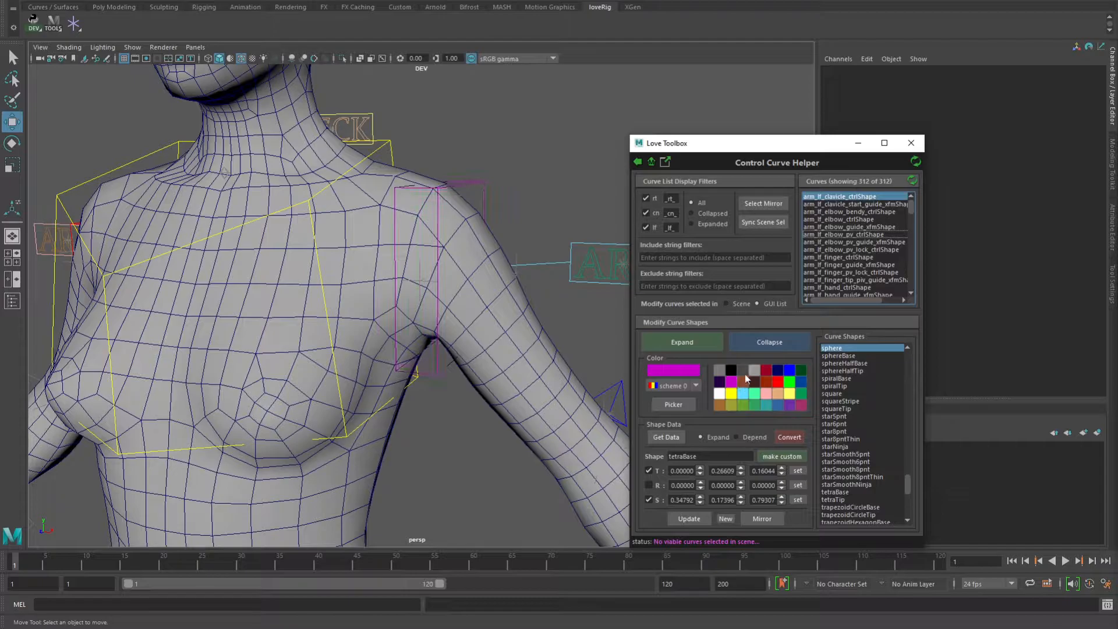
pyautogui.click(746, 380)
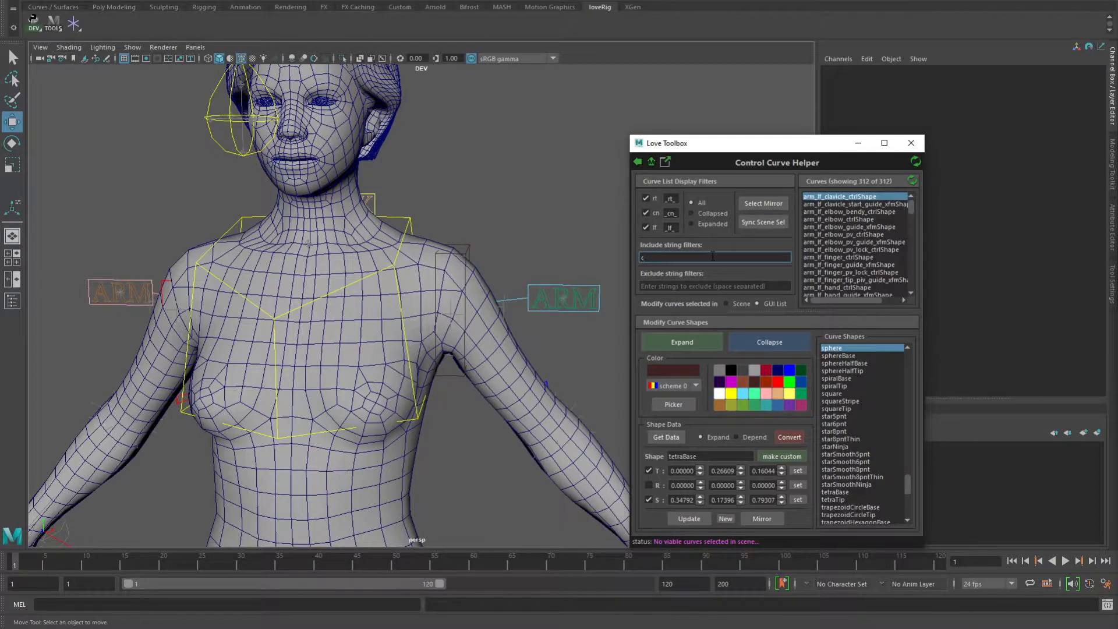
pyautogui.write('clavicle')
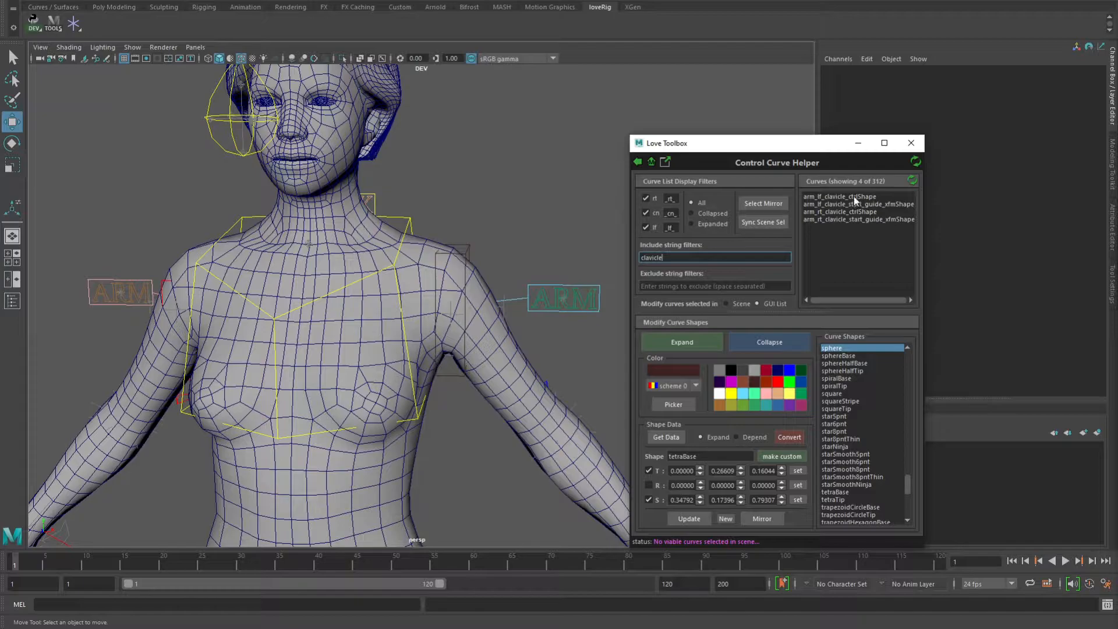
# Select both clavicle control curves in wireframe and return them to colour scheme 0
pyautogui.click(841, 196)
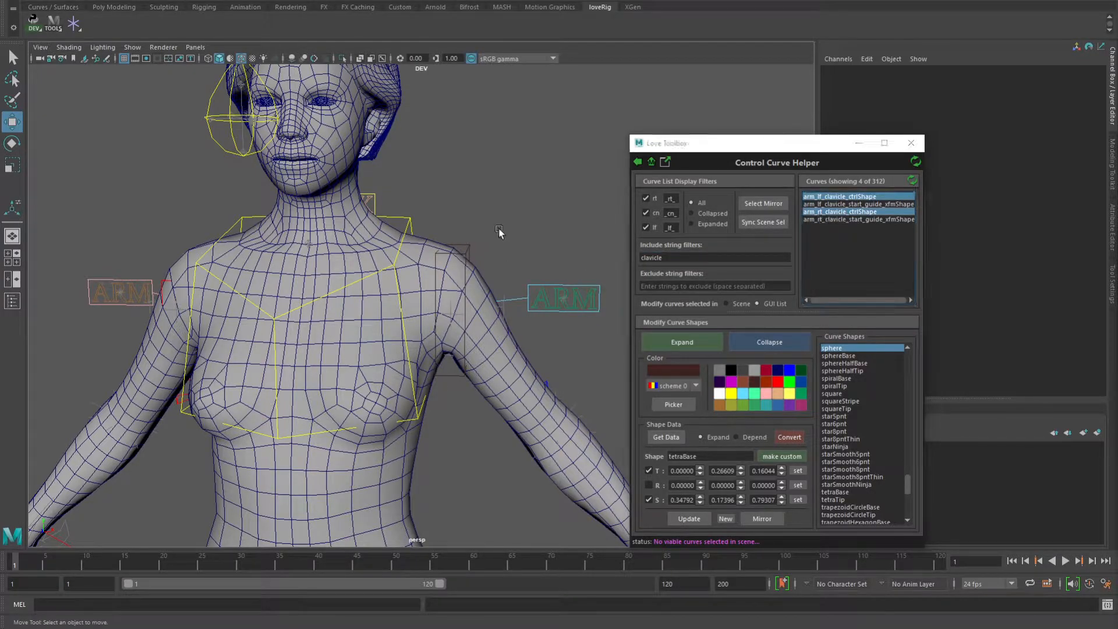
pyautogui.press('4')
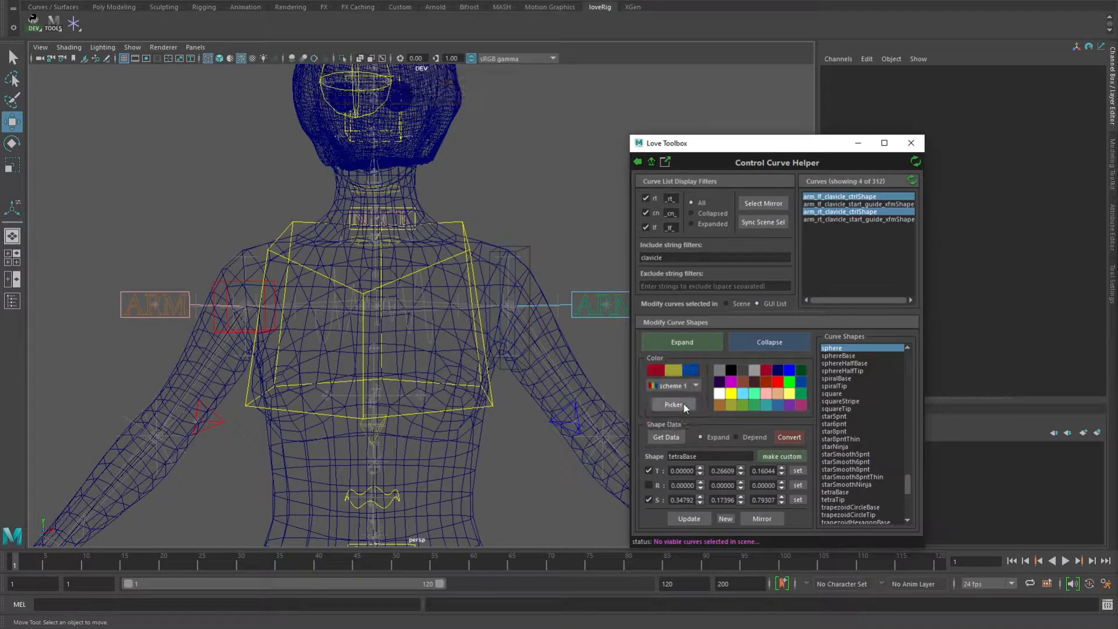
pyautogui.click(694, 385)
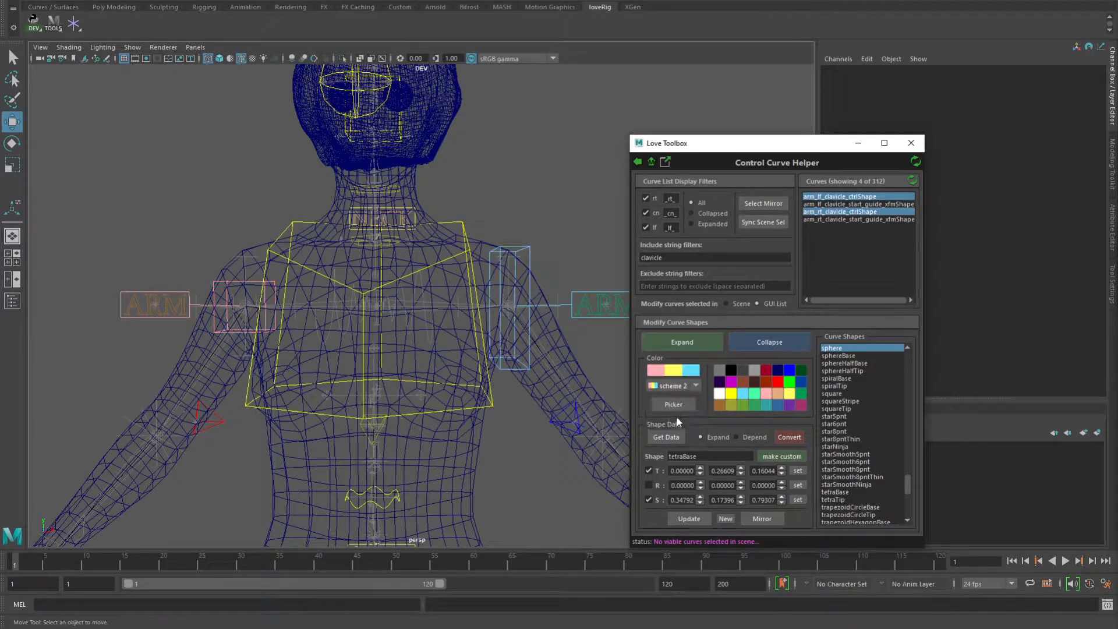
pyautogui.click(673, 385)
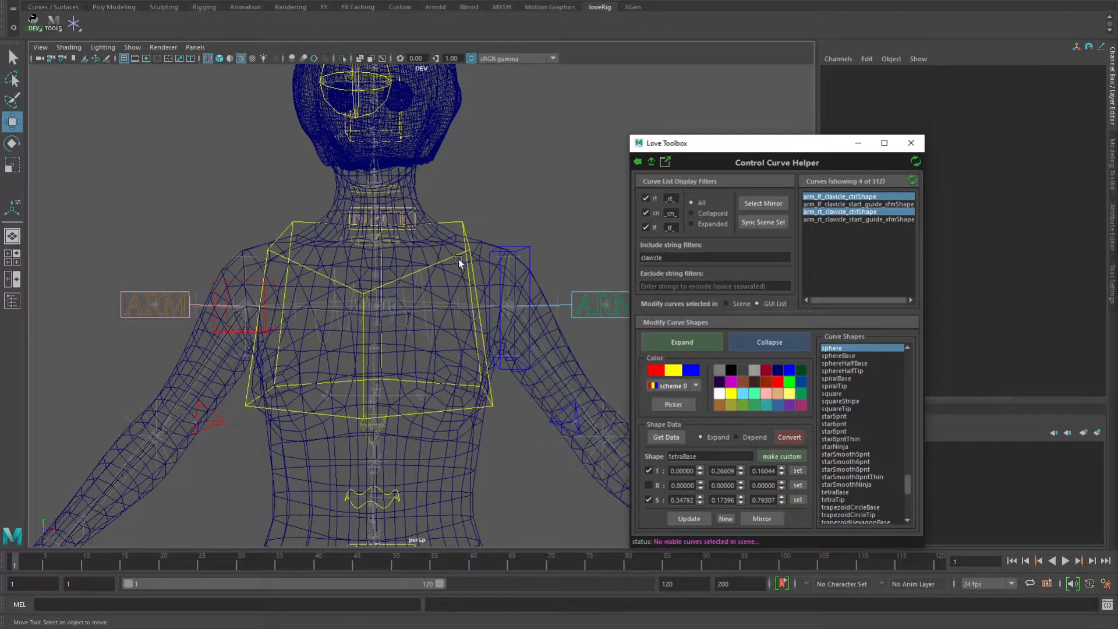
pyautogui.moveTo(226, 233)
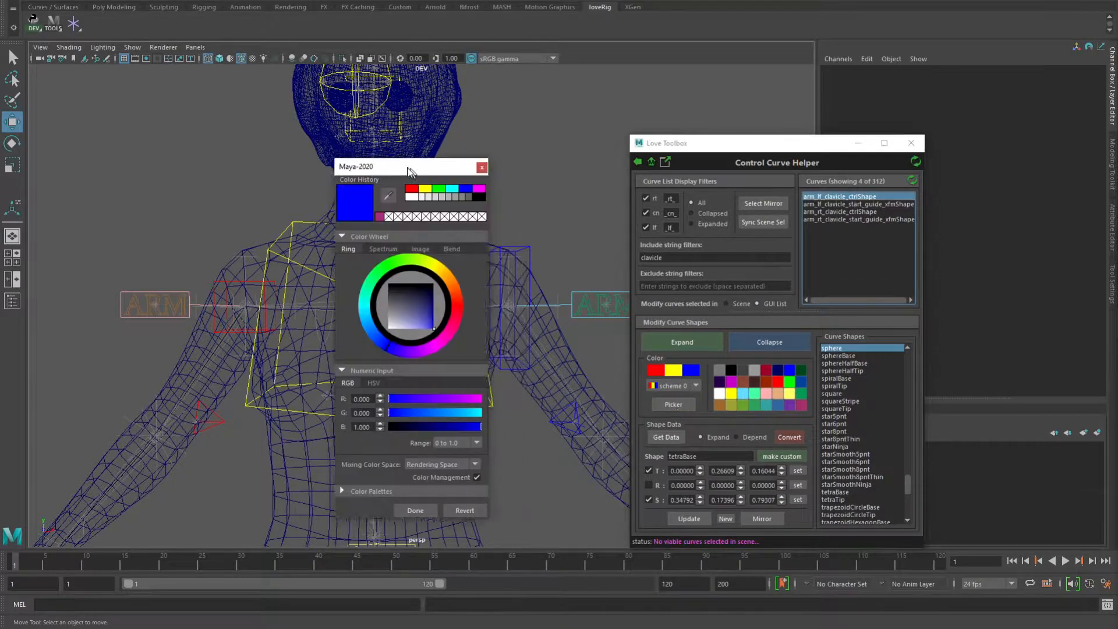
# Mix a darkened orange custom colour in the colour chooser and confirm it with Done
pyautogui.moveTo(410, 166); pyautogui.dragTo(346, 155)
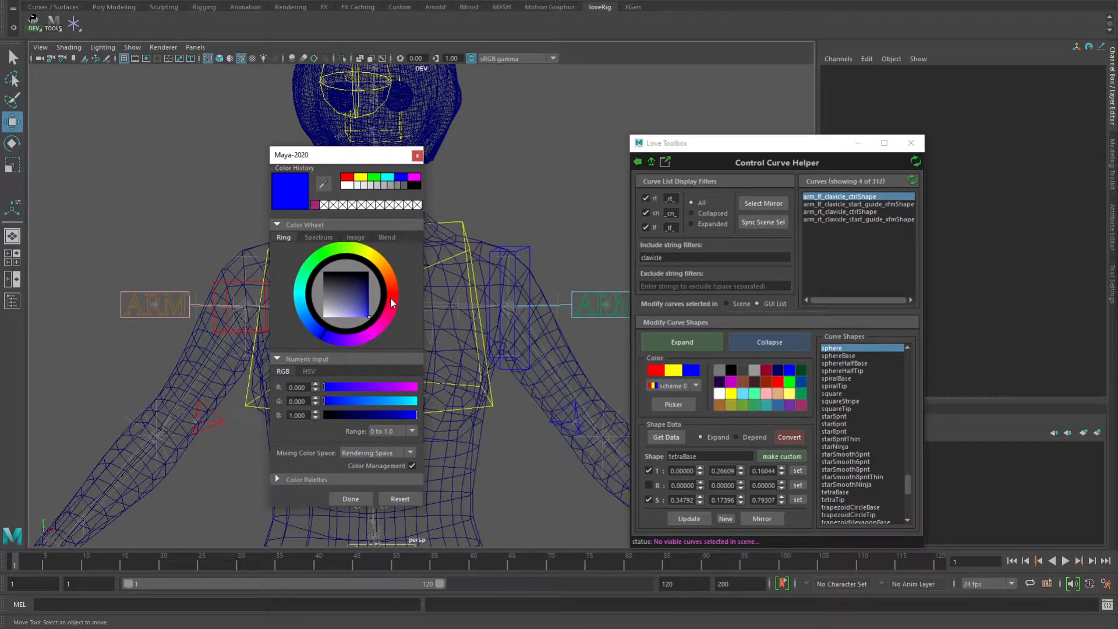
pyautogui.click(400, 266)
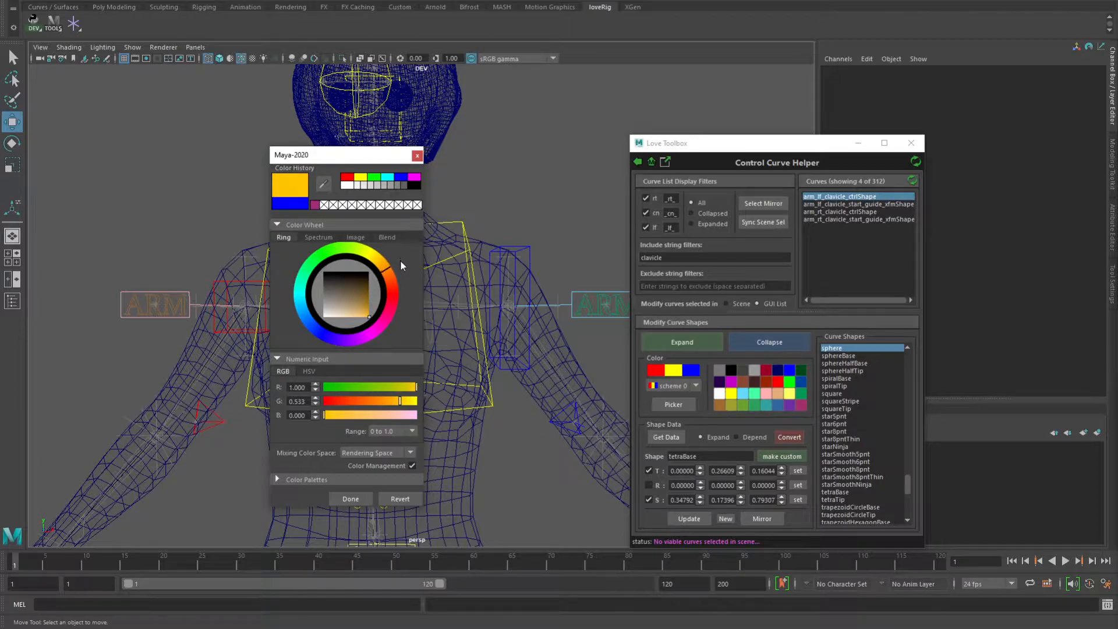
pyautogui.click(362, 310)
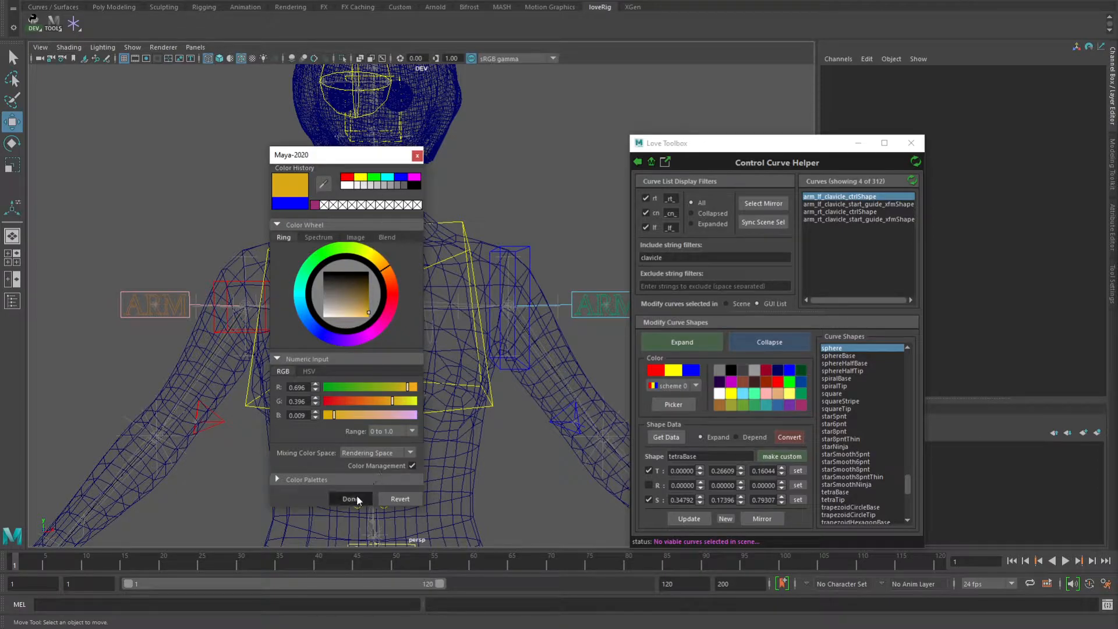
pyautogui.click(350, 498)
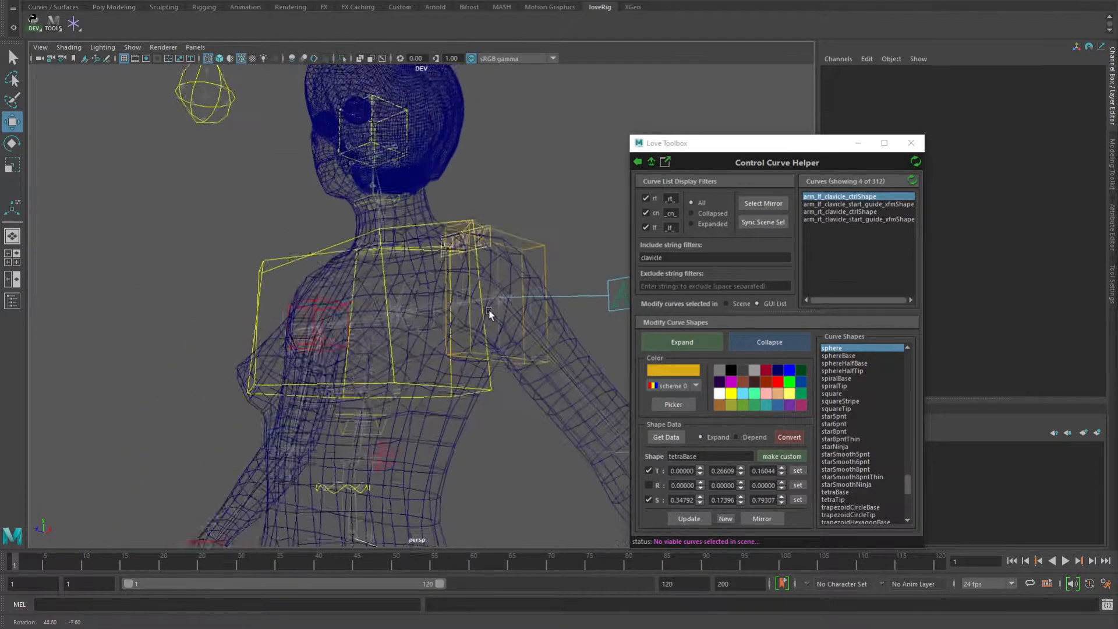
pyautogui.click(673, 385)
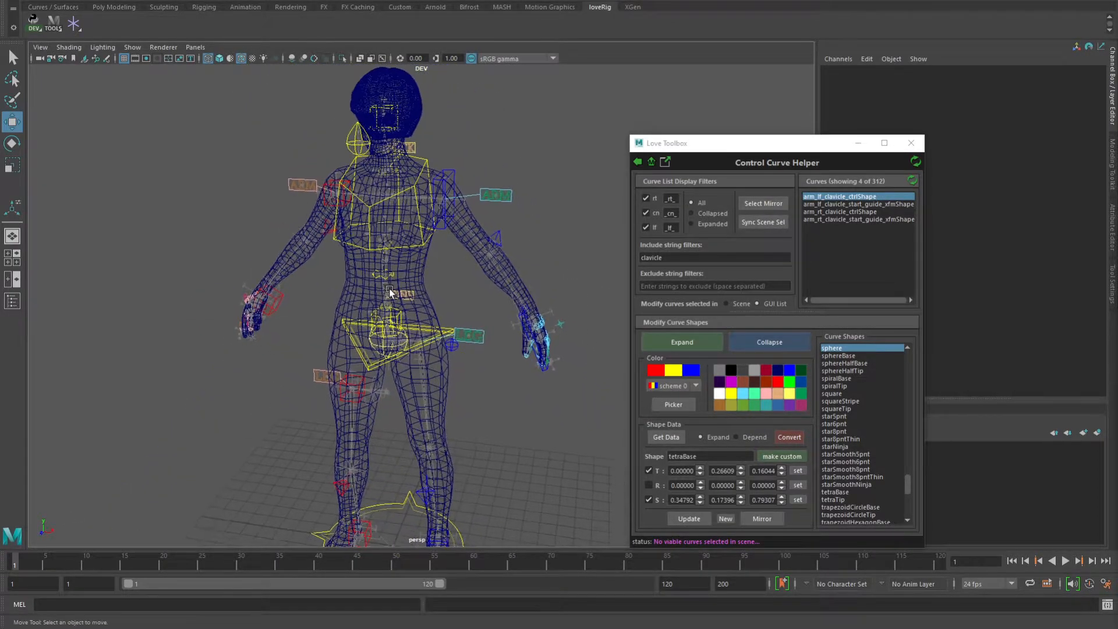
# Back out through the Component Manager toward the female rig's build steps
pyautogui.click(637, 162)
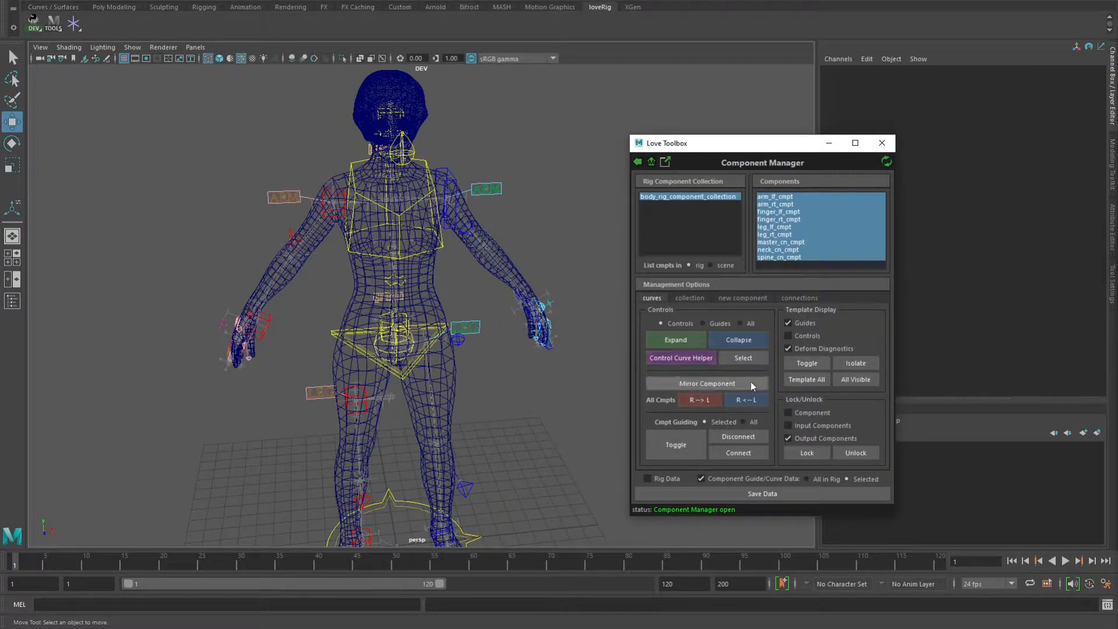
pyautogui.moveTo(750, 389)
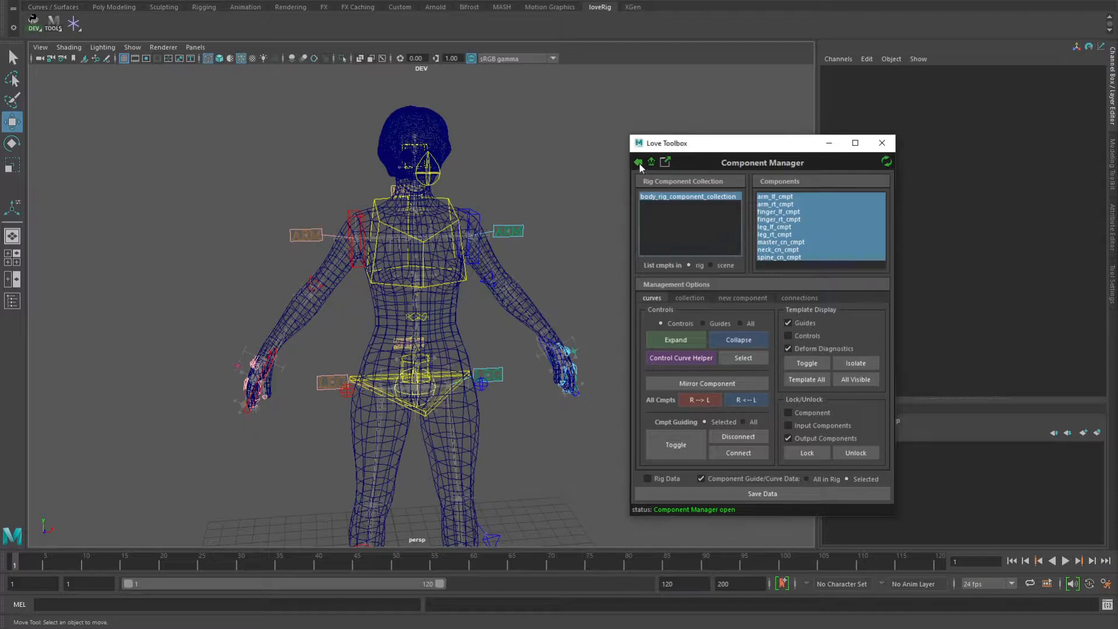
pyautogui.click(638, 162)
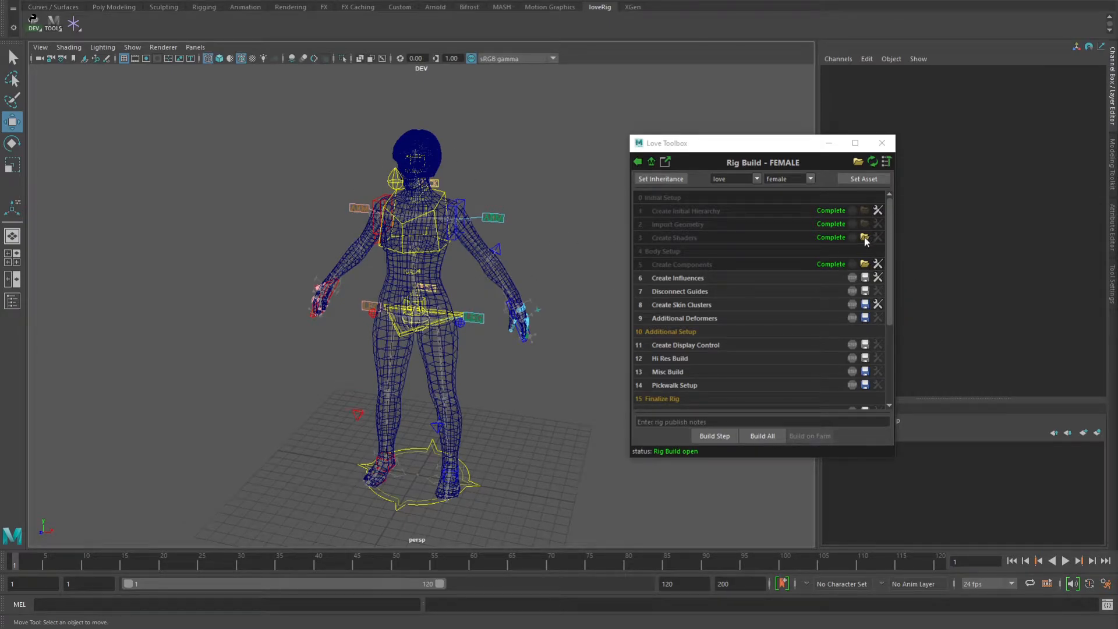
# Reload the post-shaders scene and rebuild the Create Components step
pyautogui.click(714, 435)
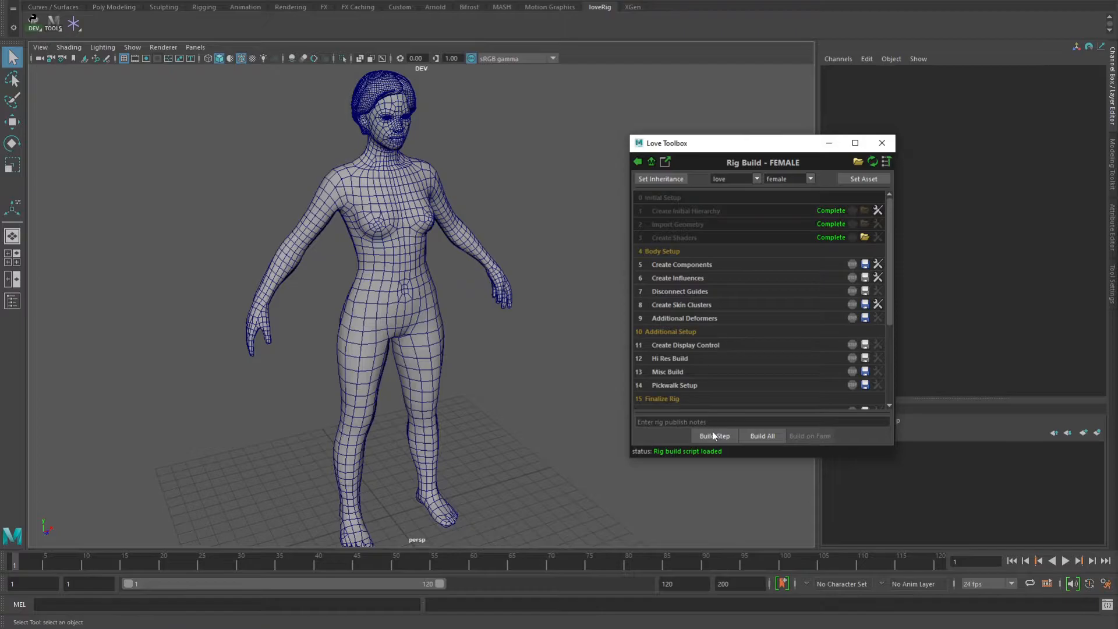
pyautogui.click(714, 436)
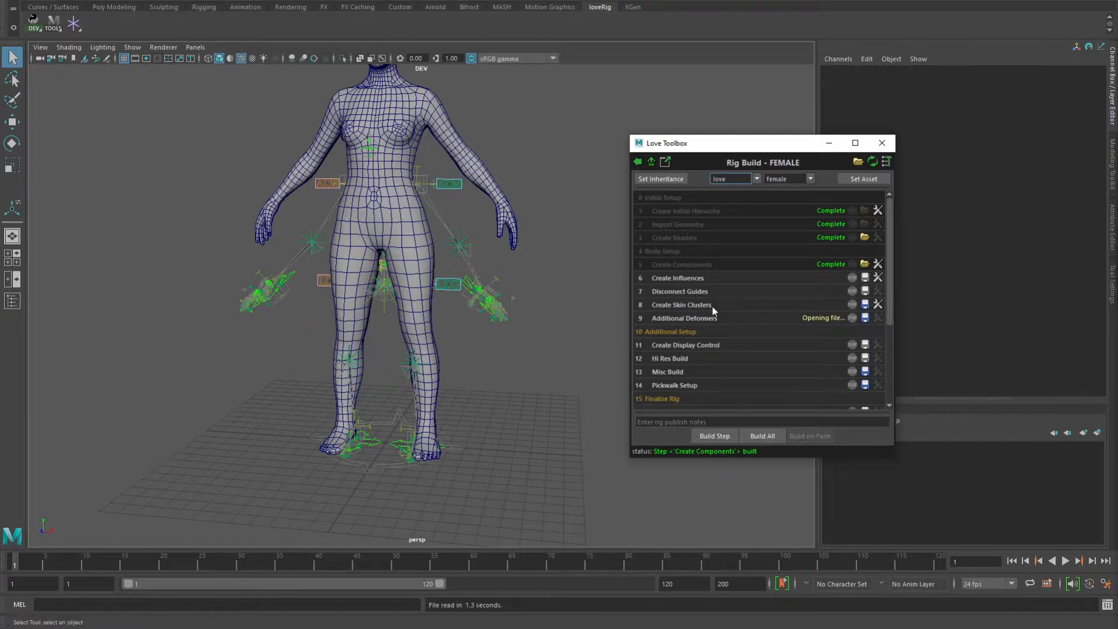
pyautogui.click(762, 435)
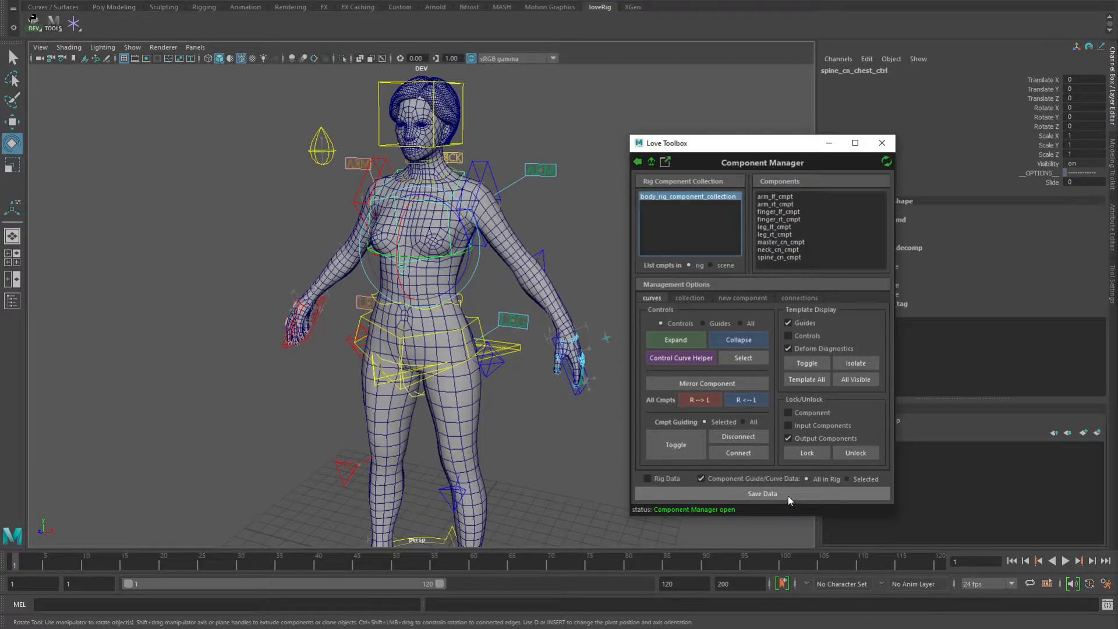
# Save rig curve data, select body_lo_cn_scls for skin data, and return to the Tool Menu
pyautogui.click(762, 494)
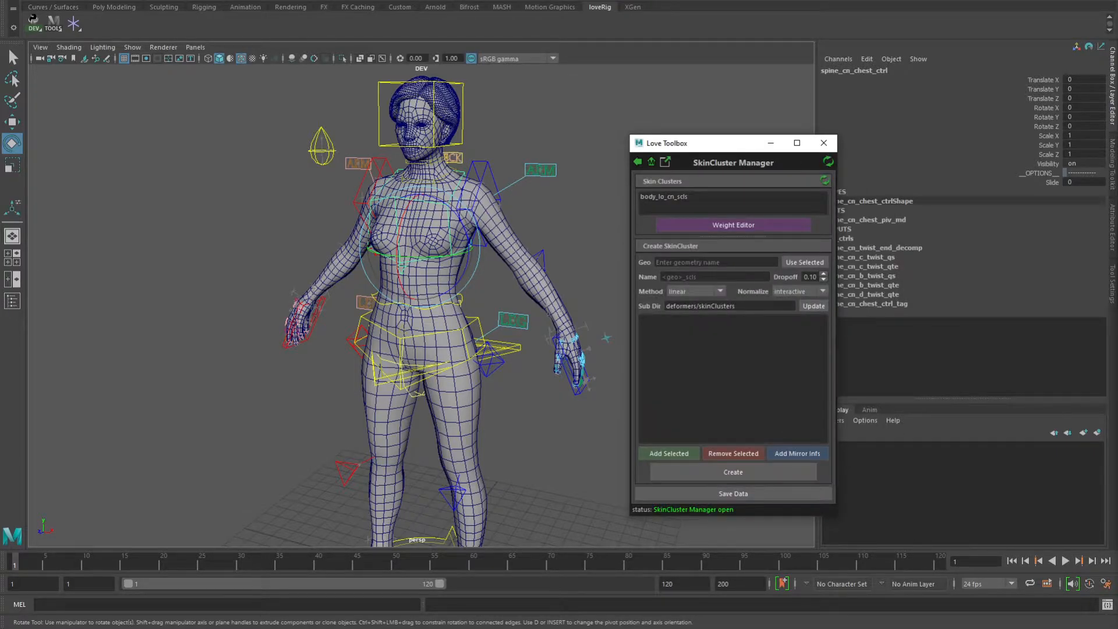
pyautogui.click(727, 196)
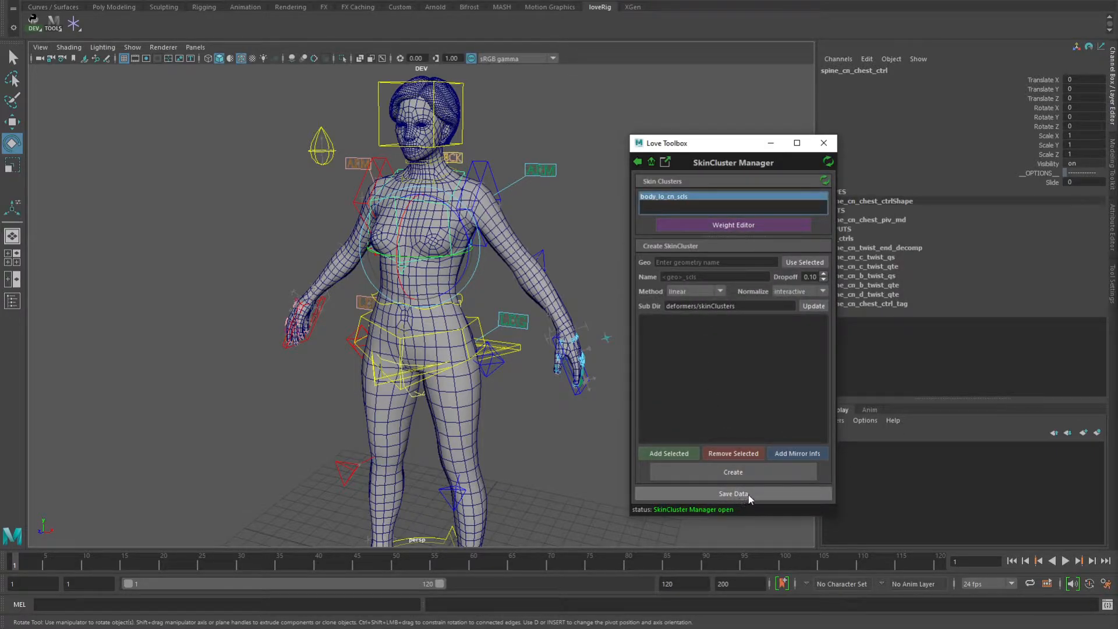
pyautogui.moveTo(715, 347)
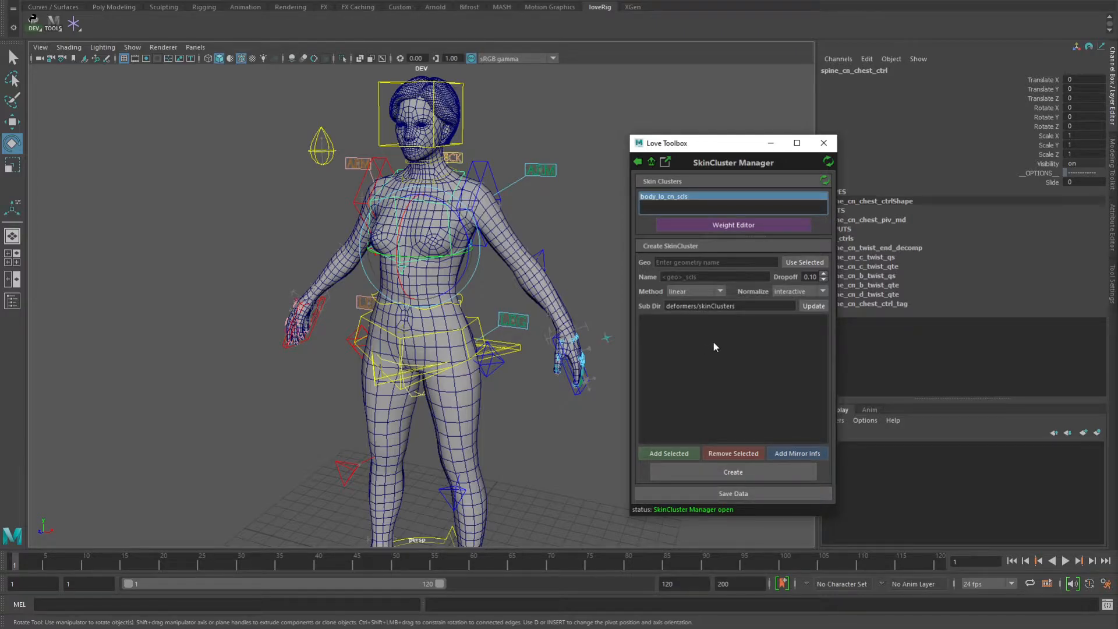
pyautogui.click(638, 162)
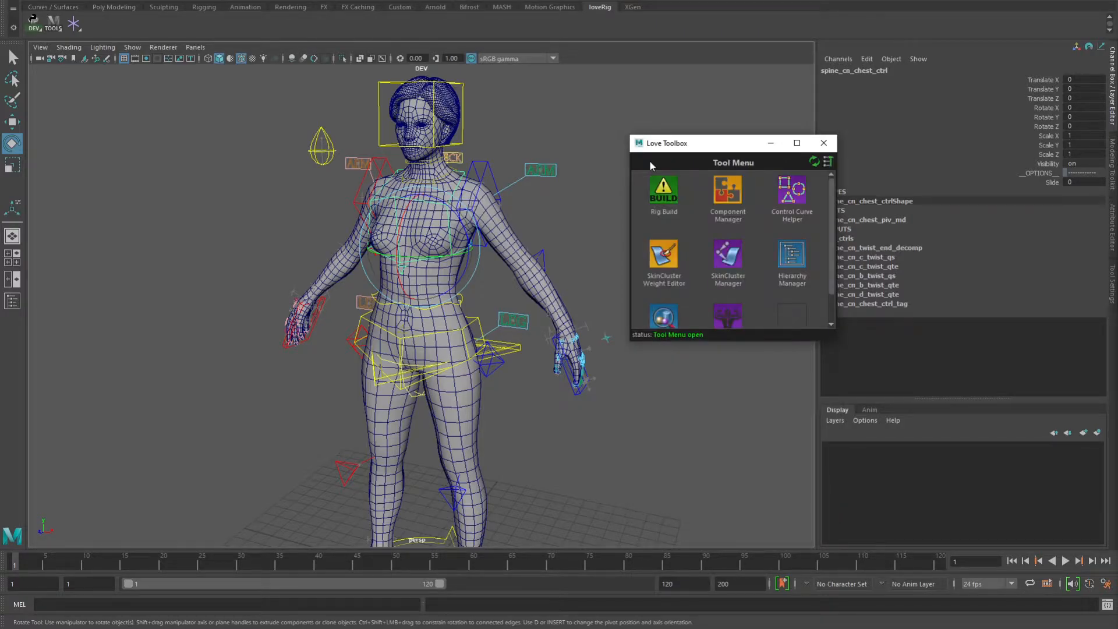
# Open the Rig Build steps and run Build All on the bare geometry
pyautogui.click(663, 190)
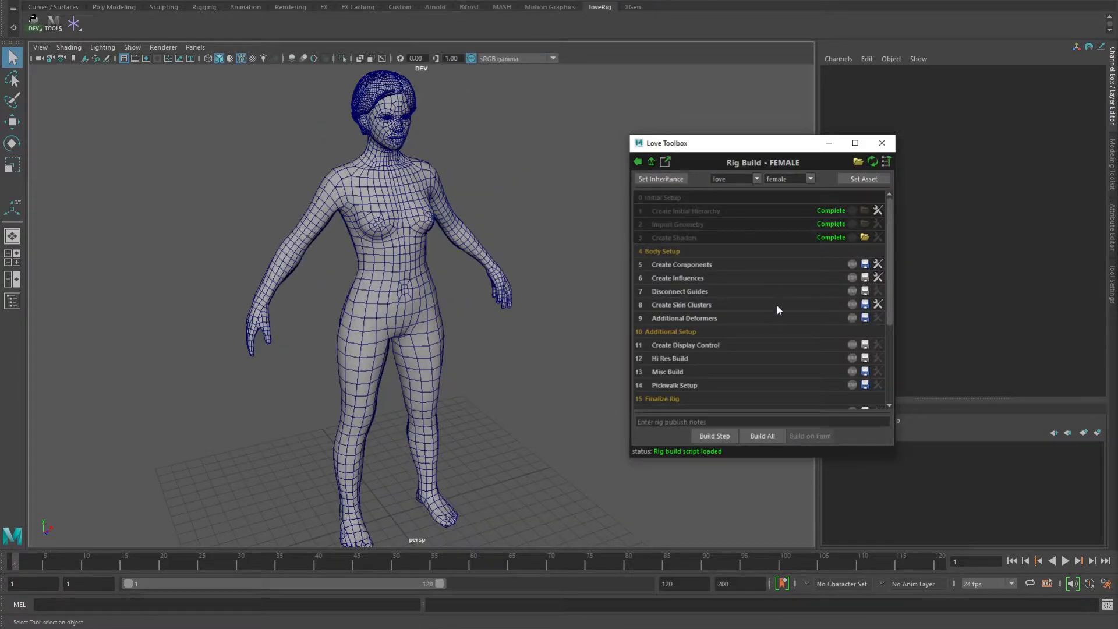
pyautogui.click(762, 436)
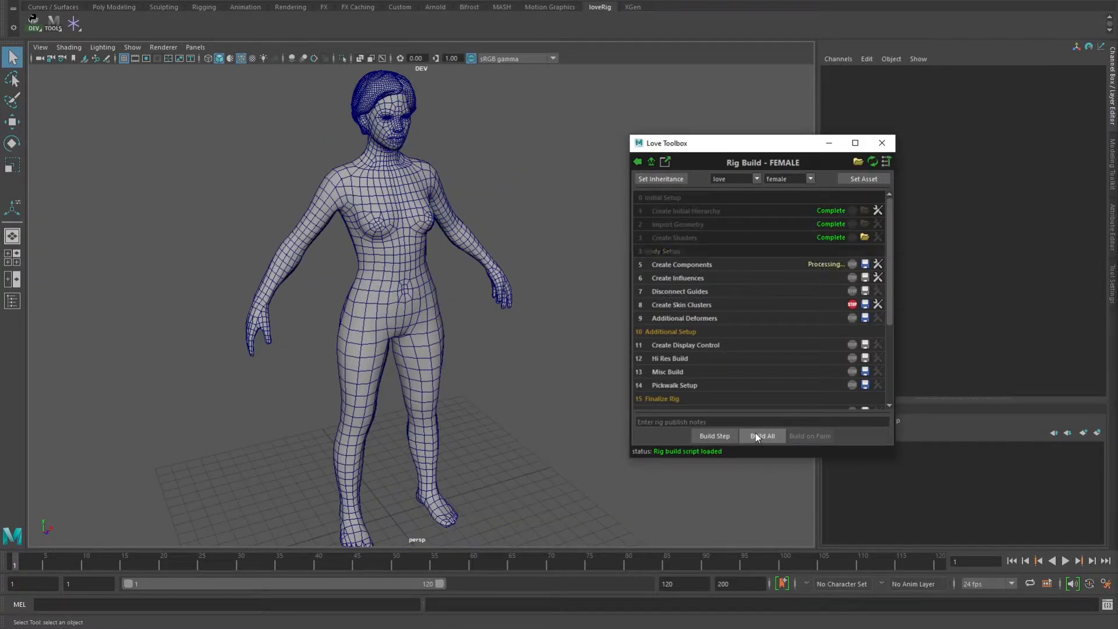
pyautogui.moveTo(604, 292)
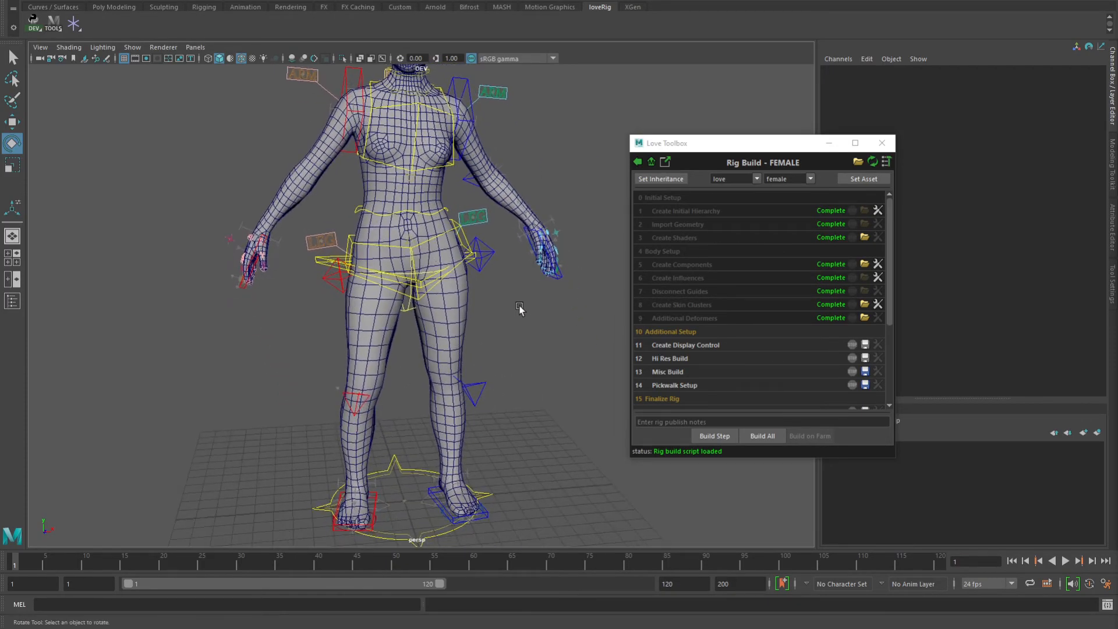
pyautogui.moveTo(508, 277)
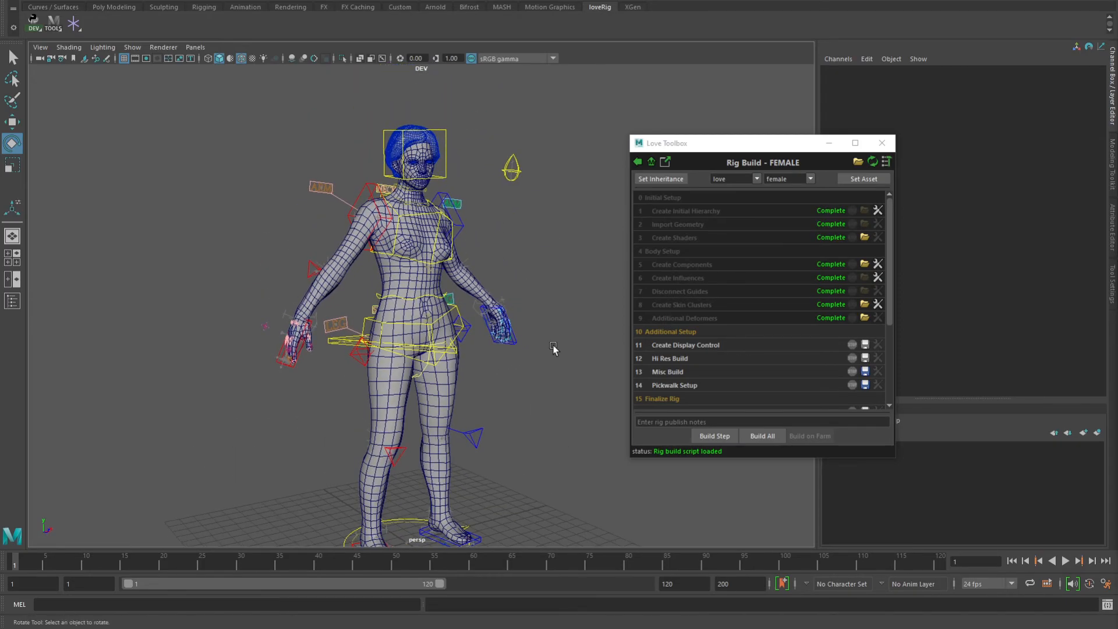
pyautogui.moveTo(847, 343)
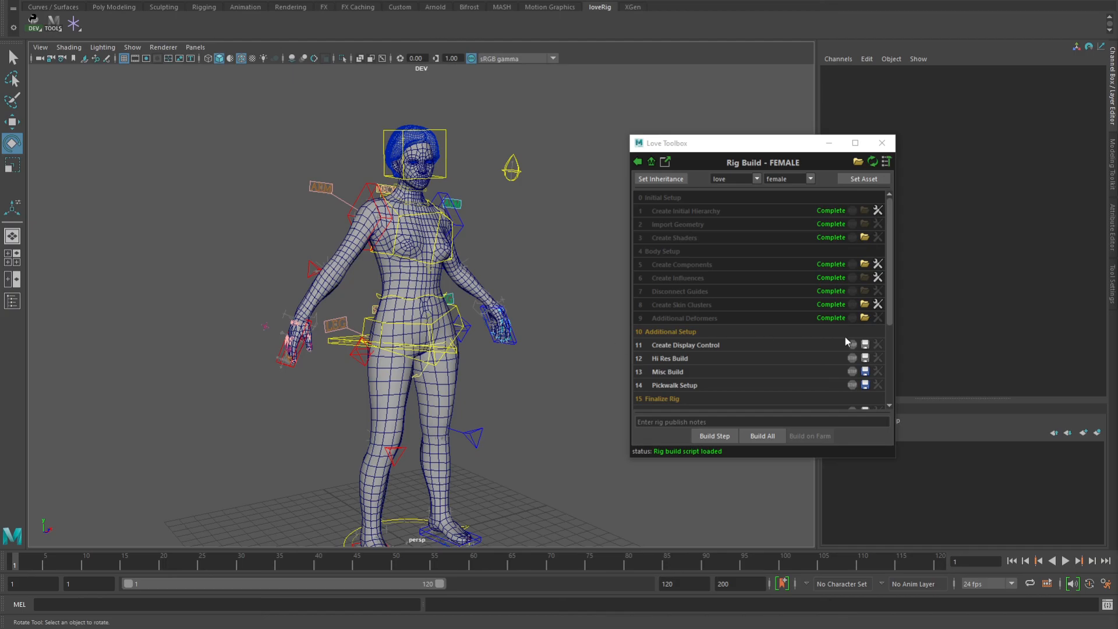